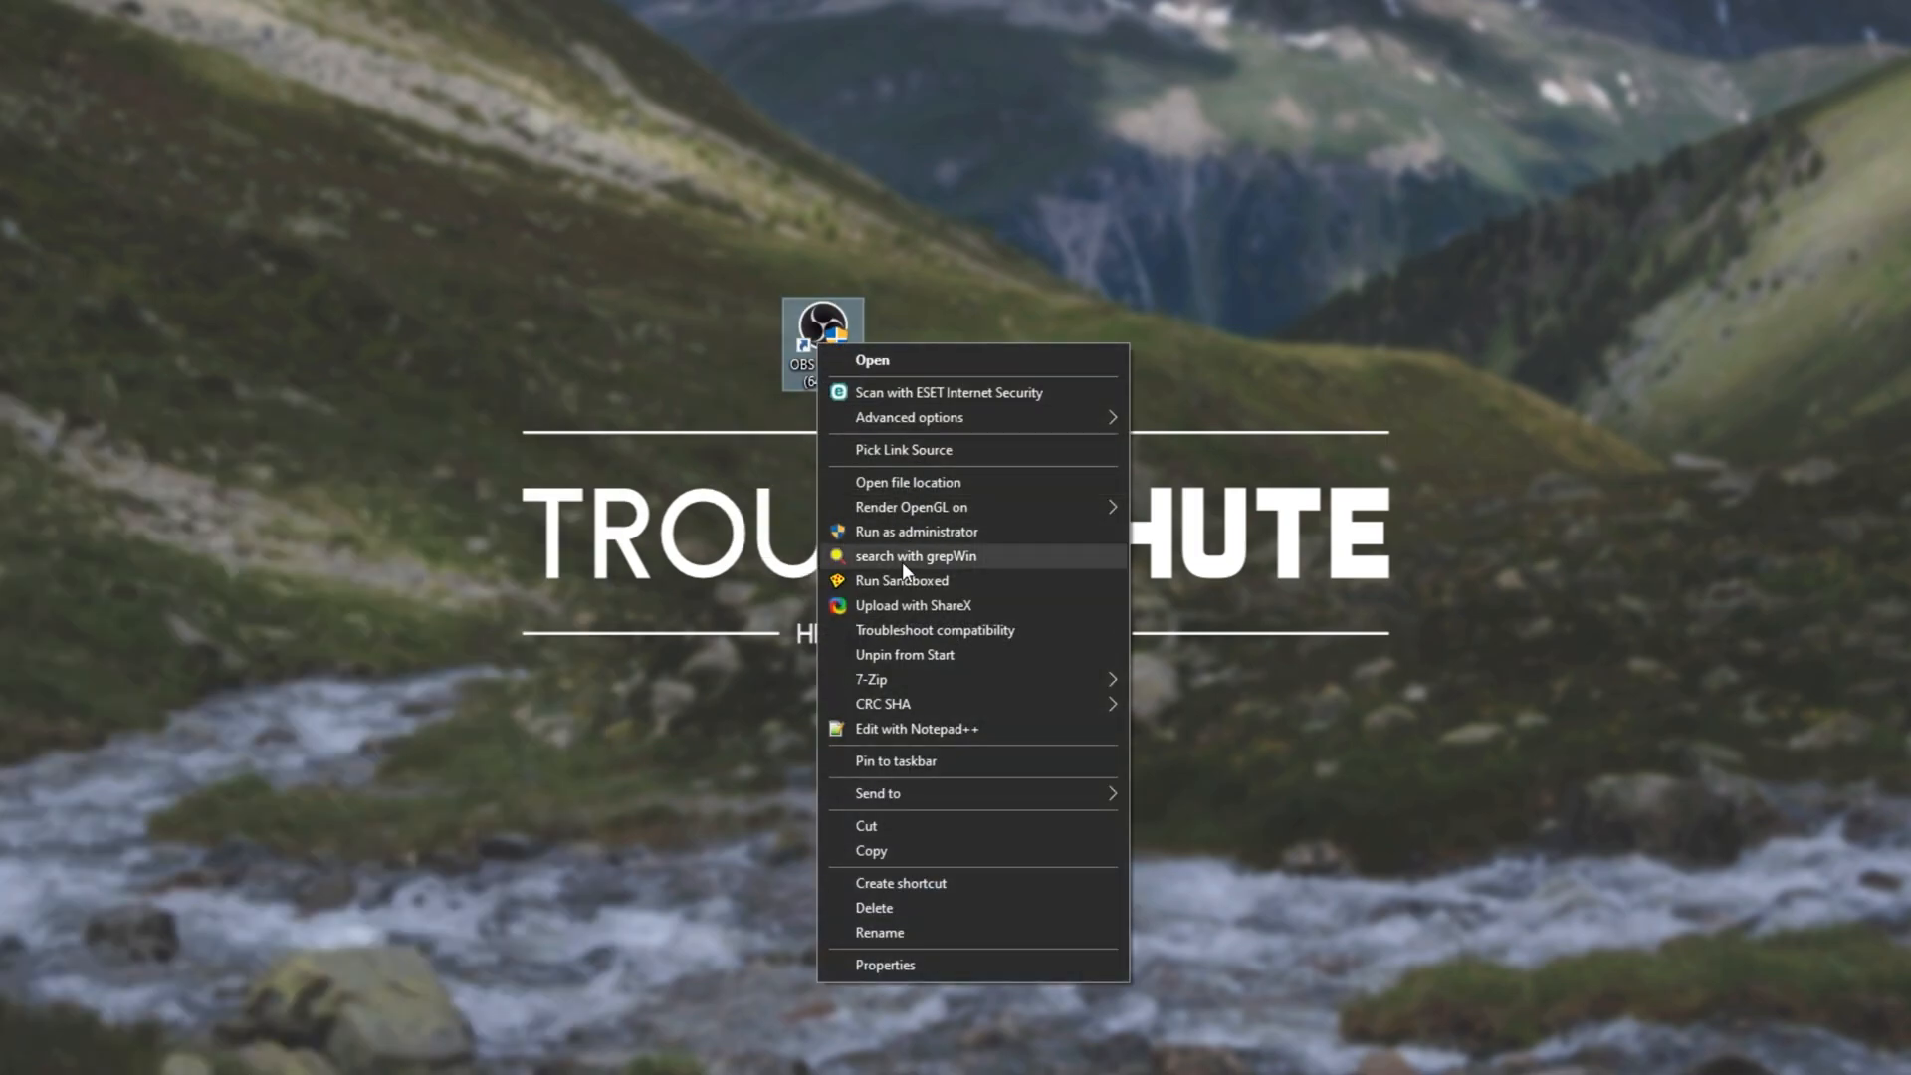
# Launch OBS Studio from its desktop shortcut.
pyautogui.click(872, 360)
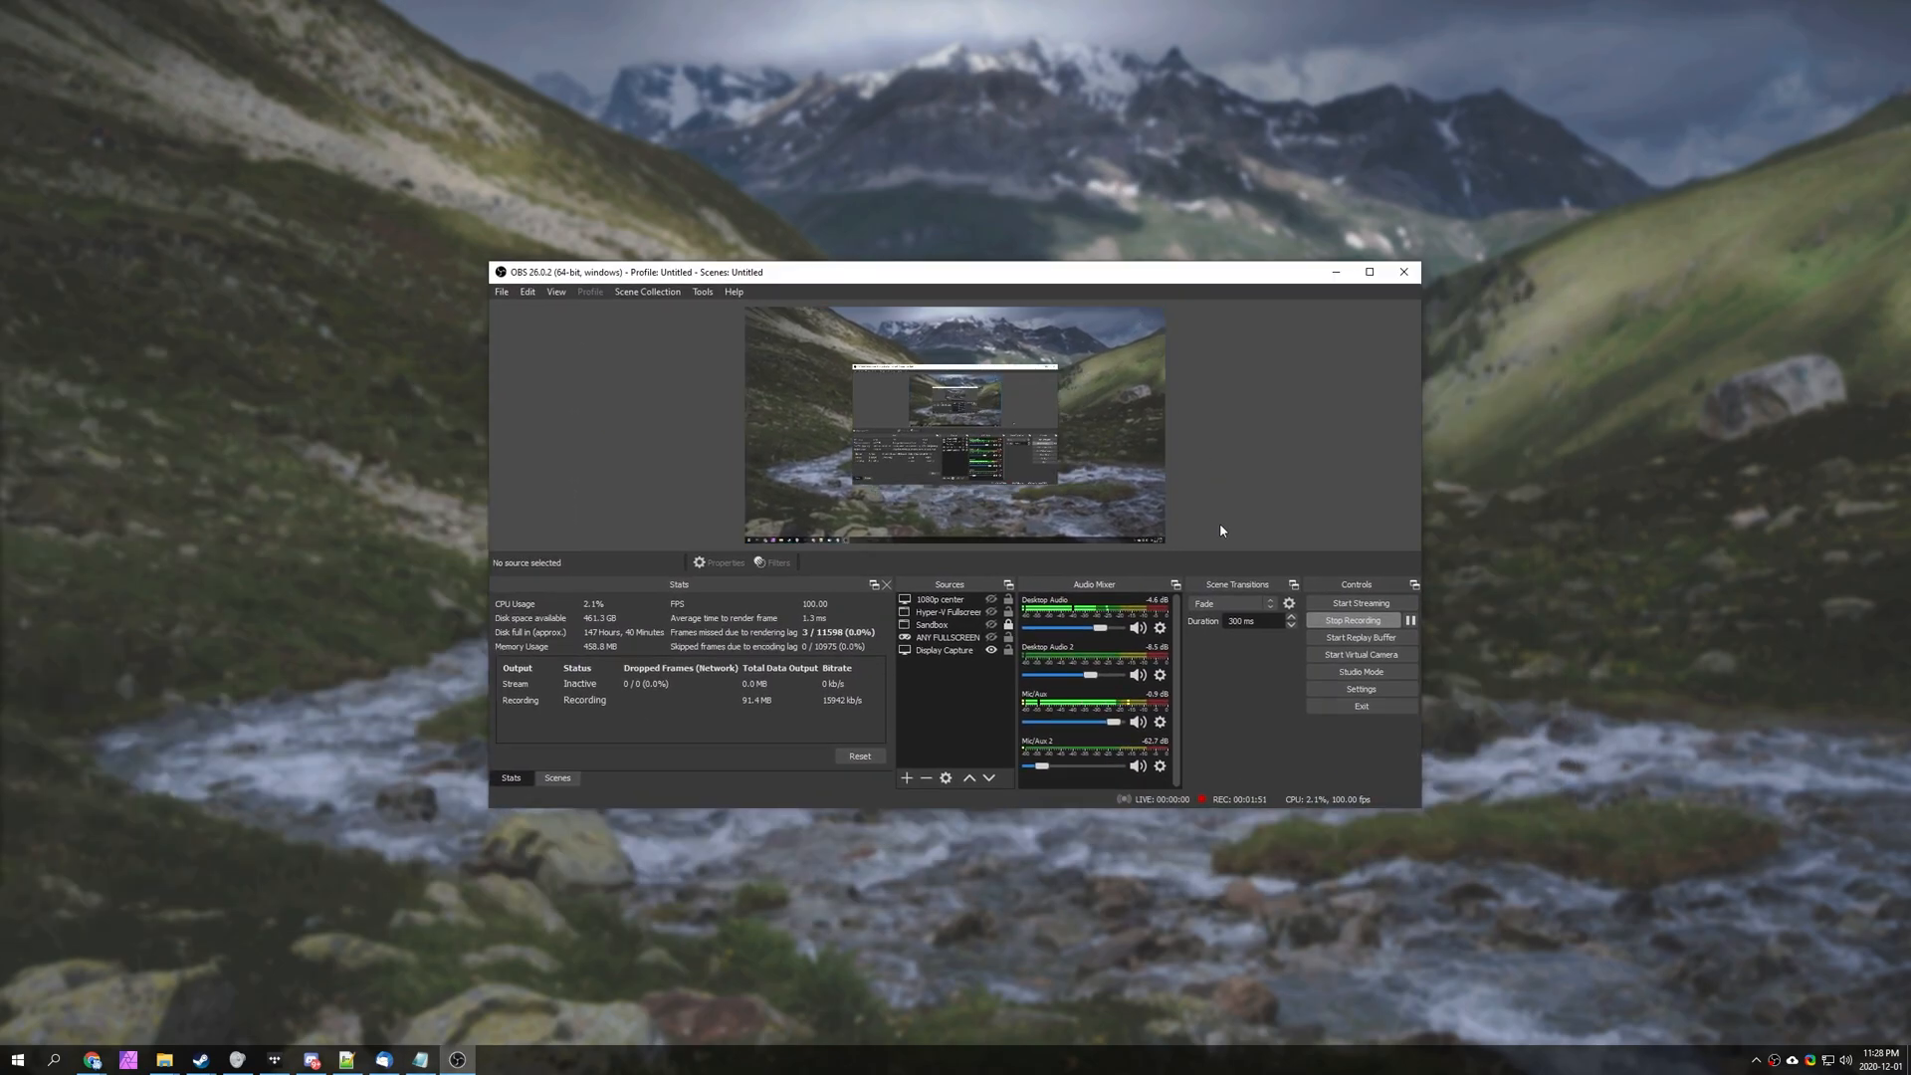
pyautogui.rightClick(854, 1059)
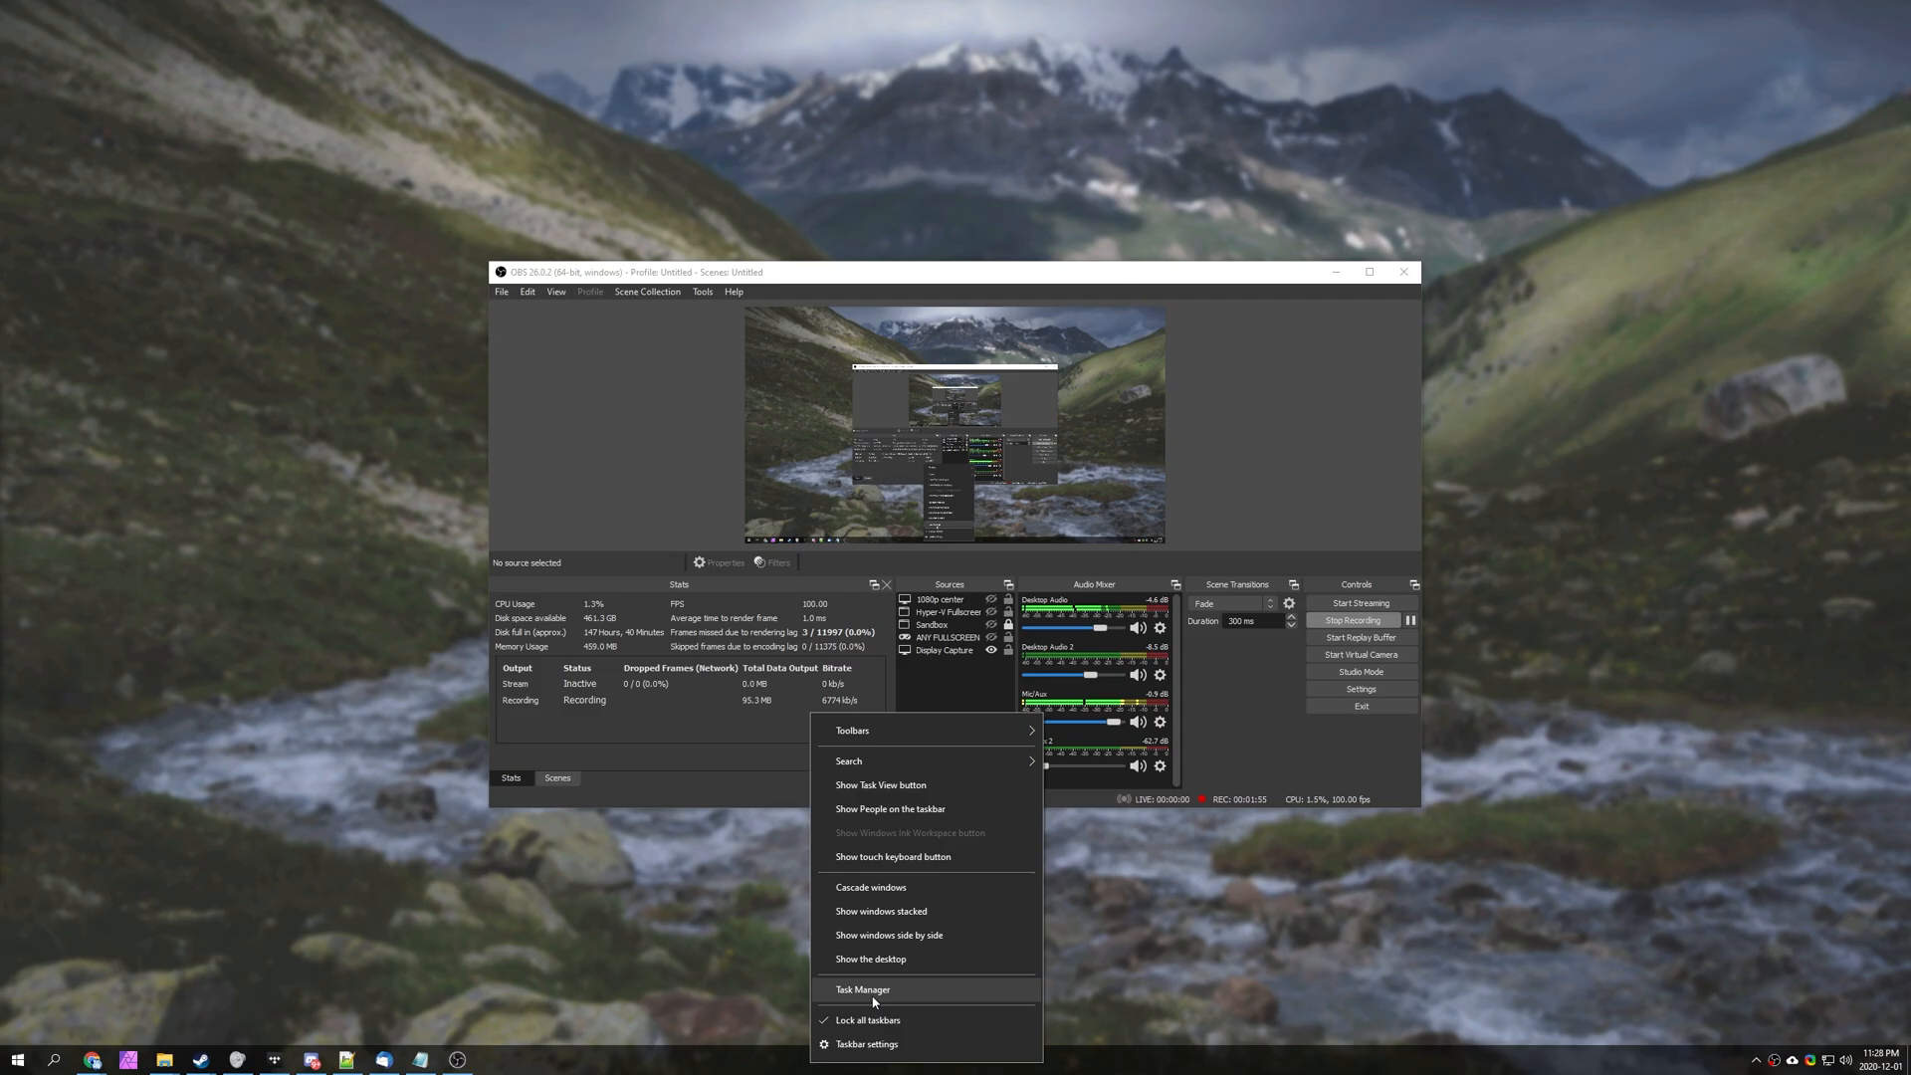
pyautogui.click(862, 990)
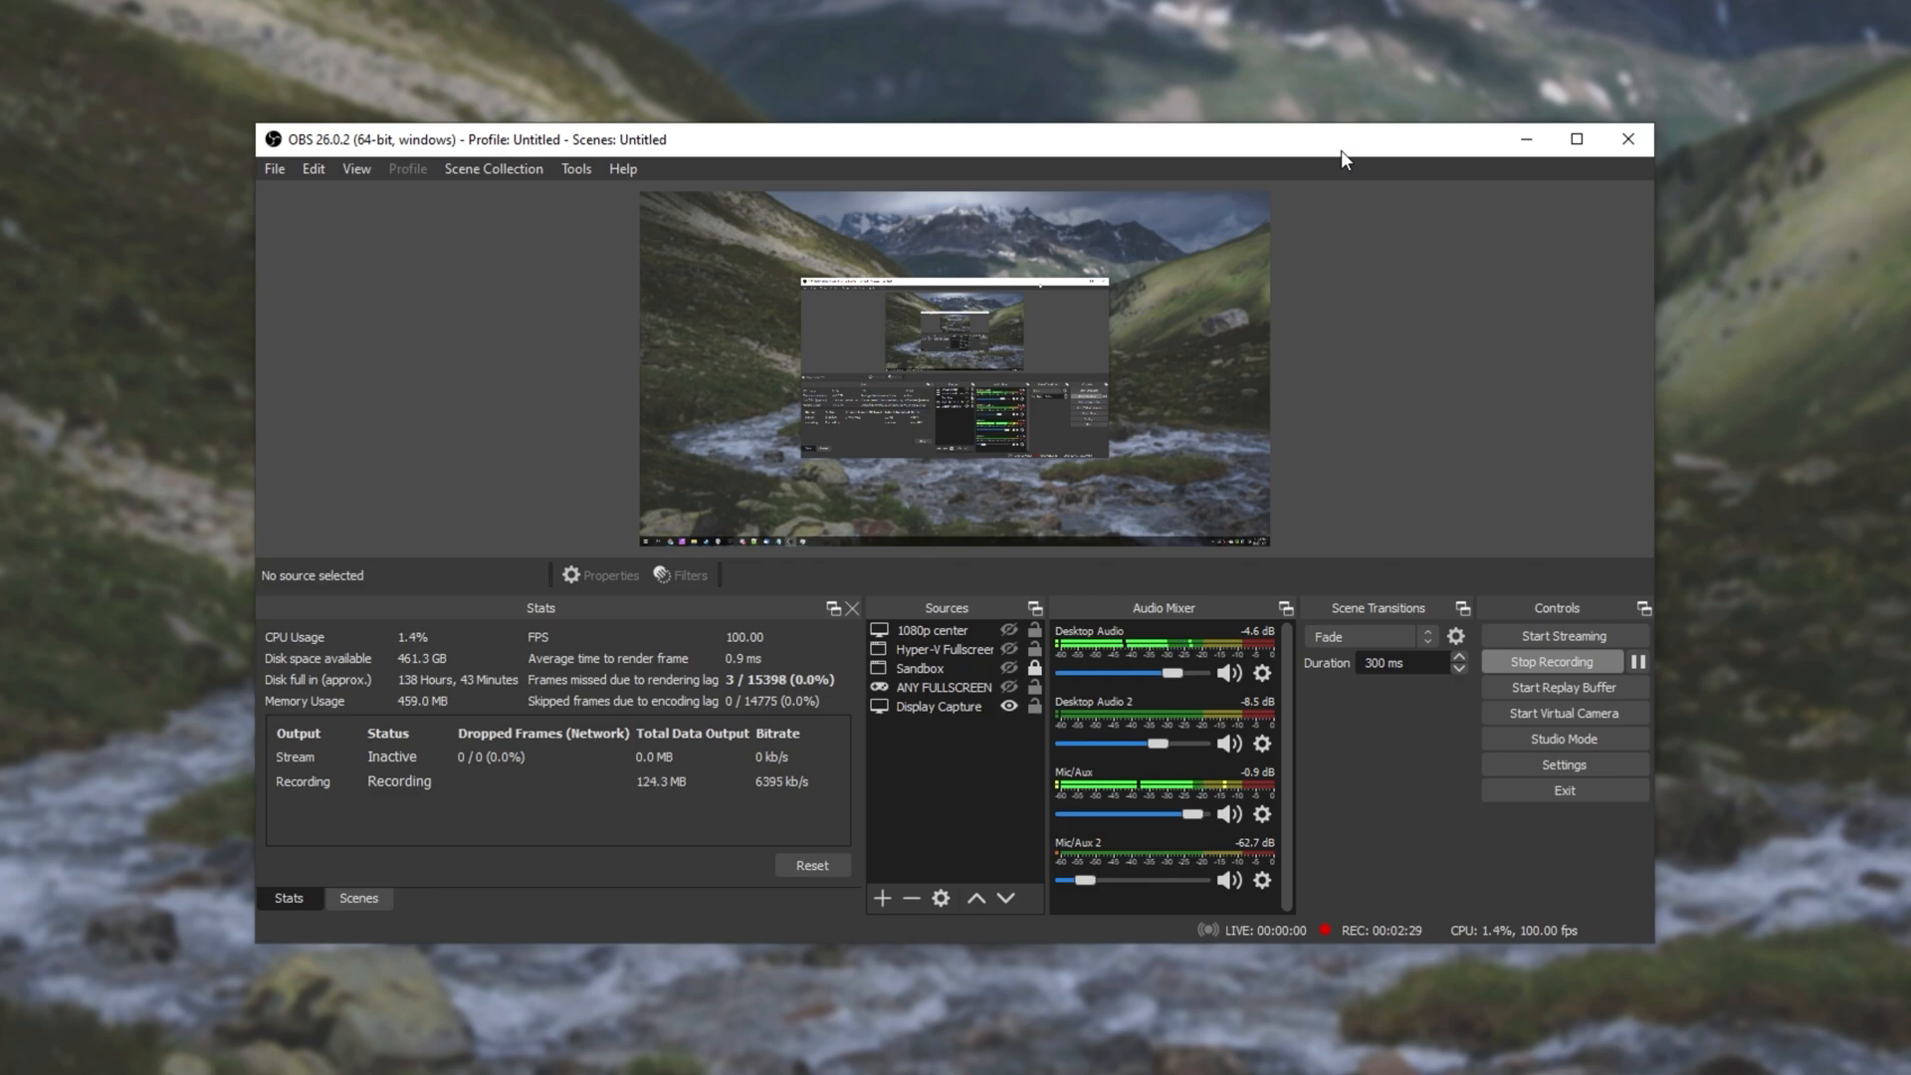
pyautogui.moveTo(1417, 426)
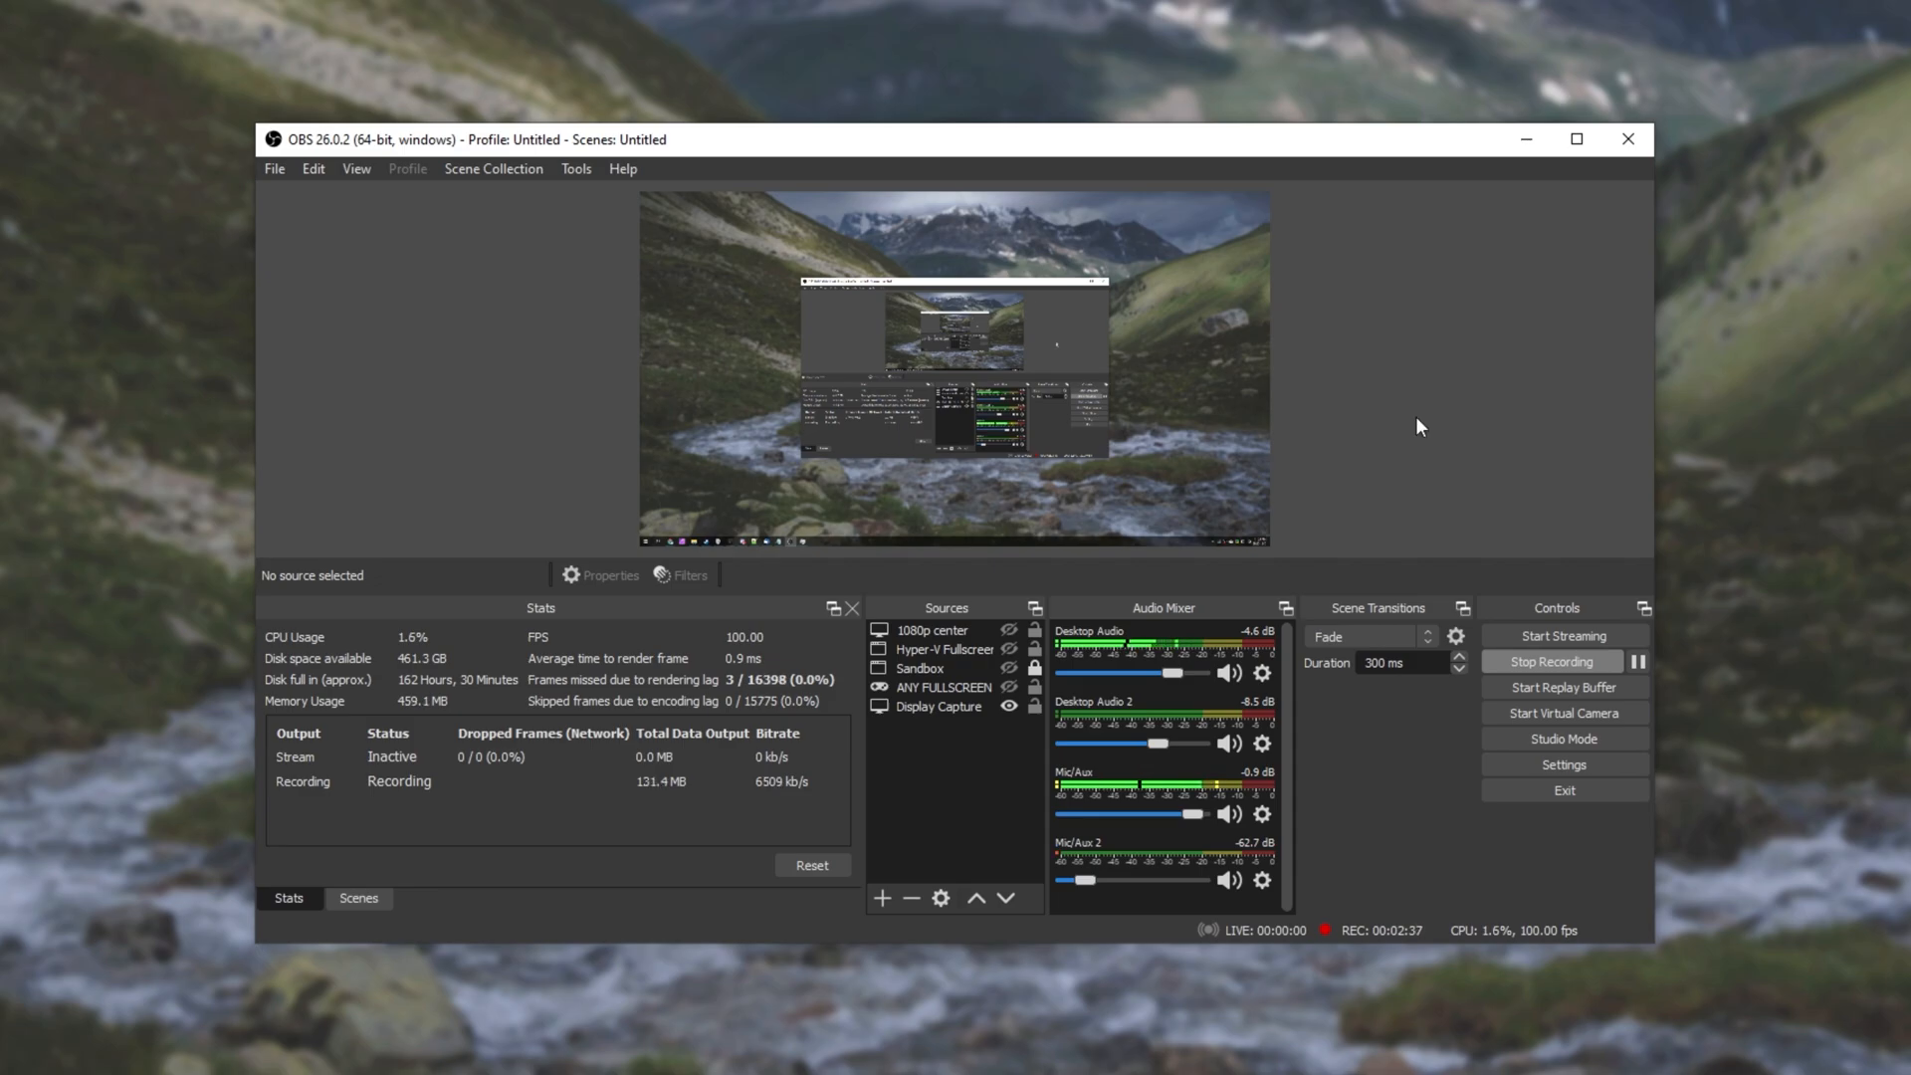
pyautogui.moveTo(1572, 818)
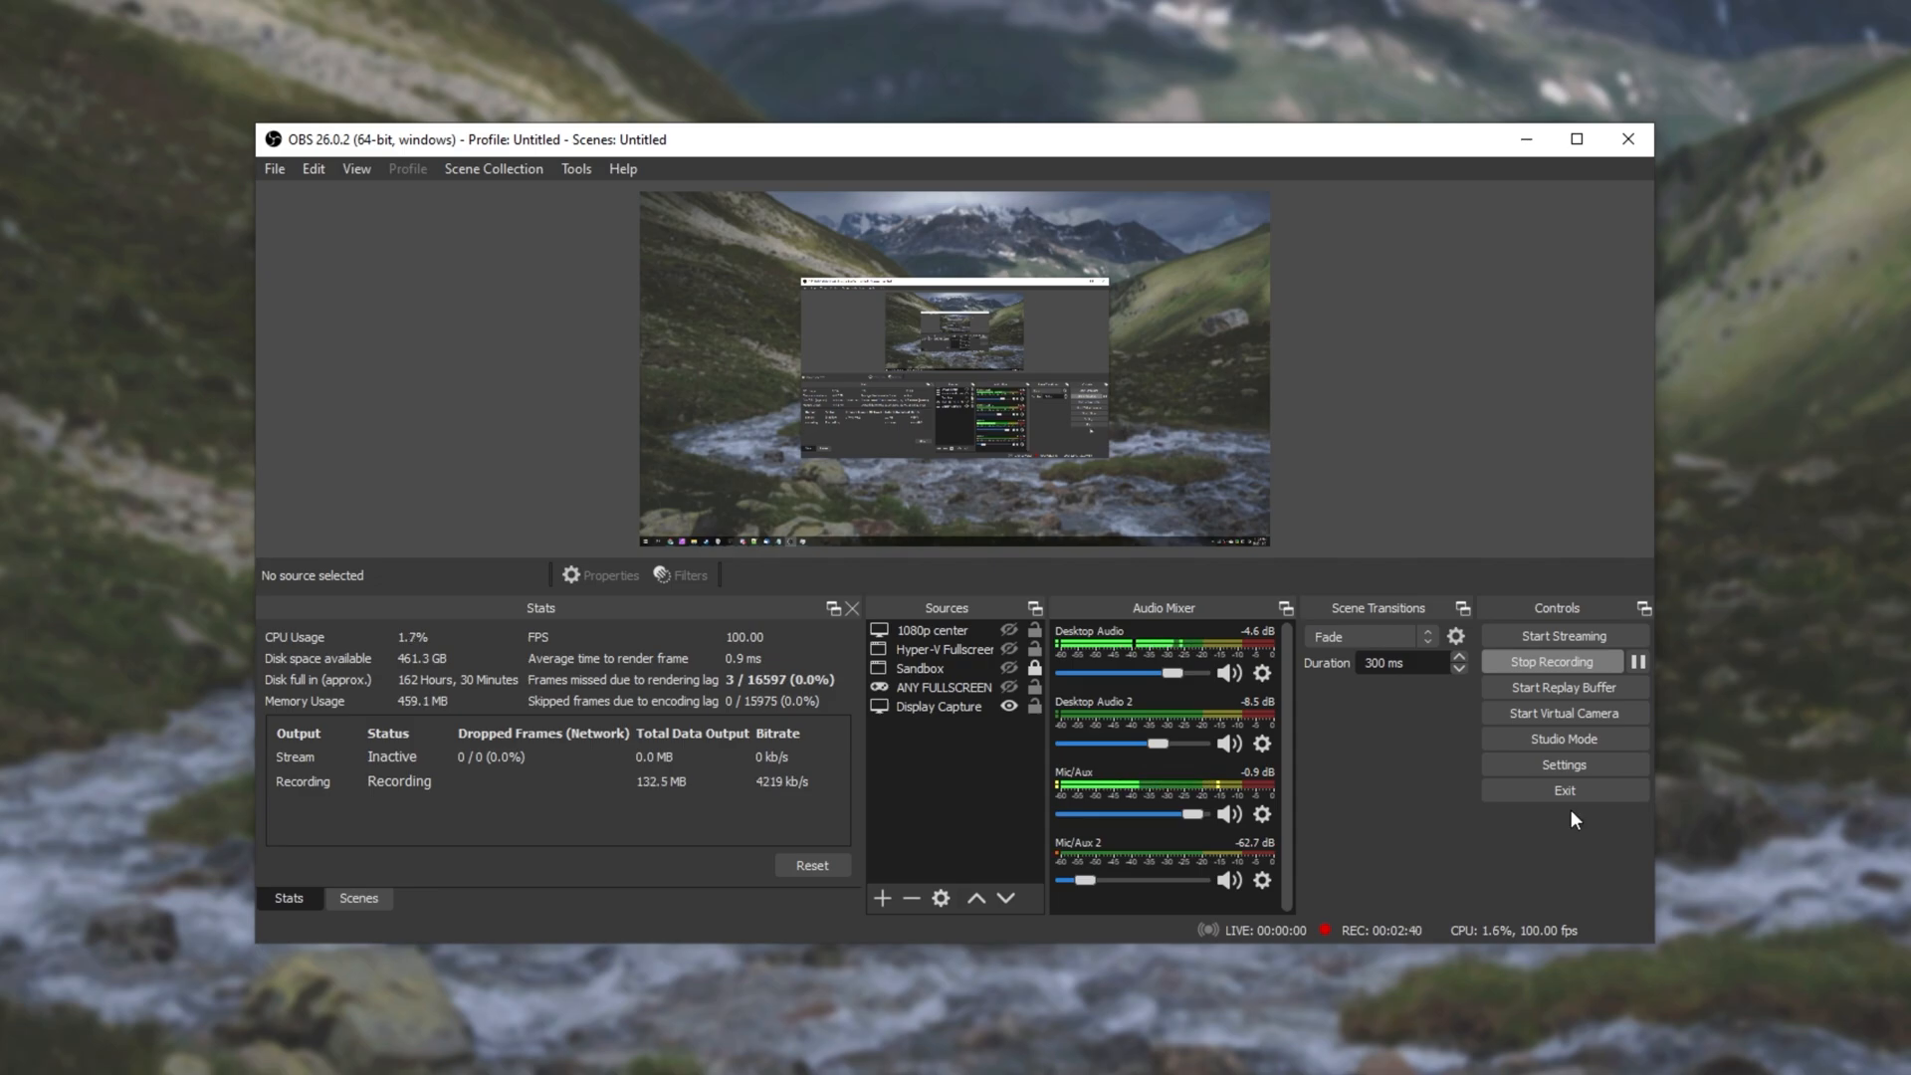
# Assign Alt + O as the Start Recording hotkey in OBS Studio's Hotkeys settings.
pyautogui.click(1563, 764)
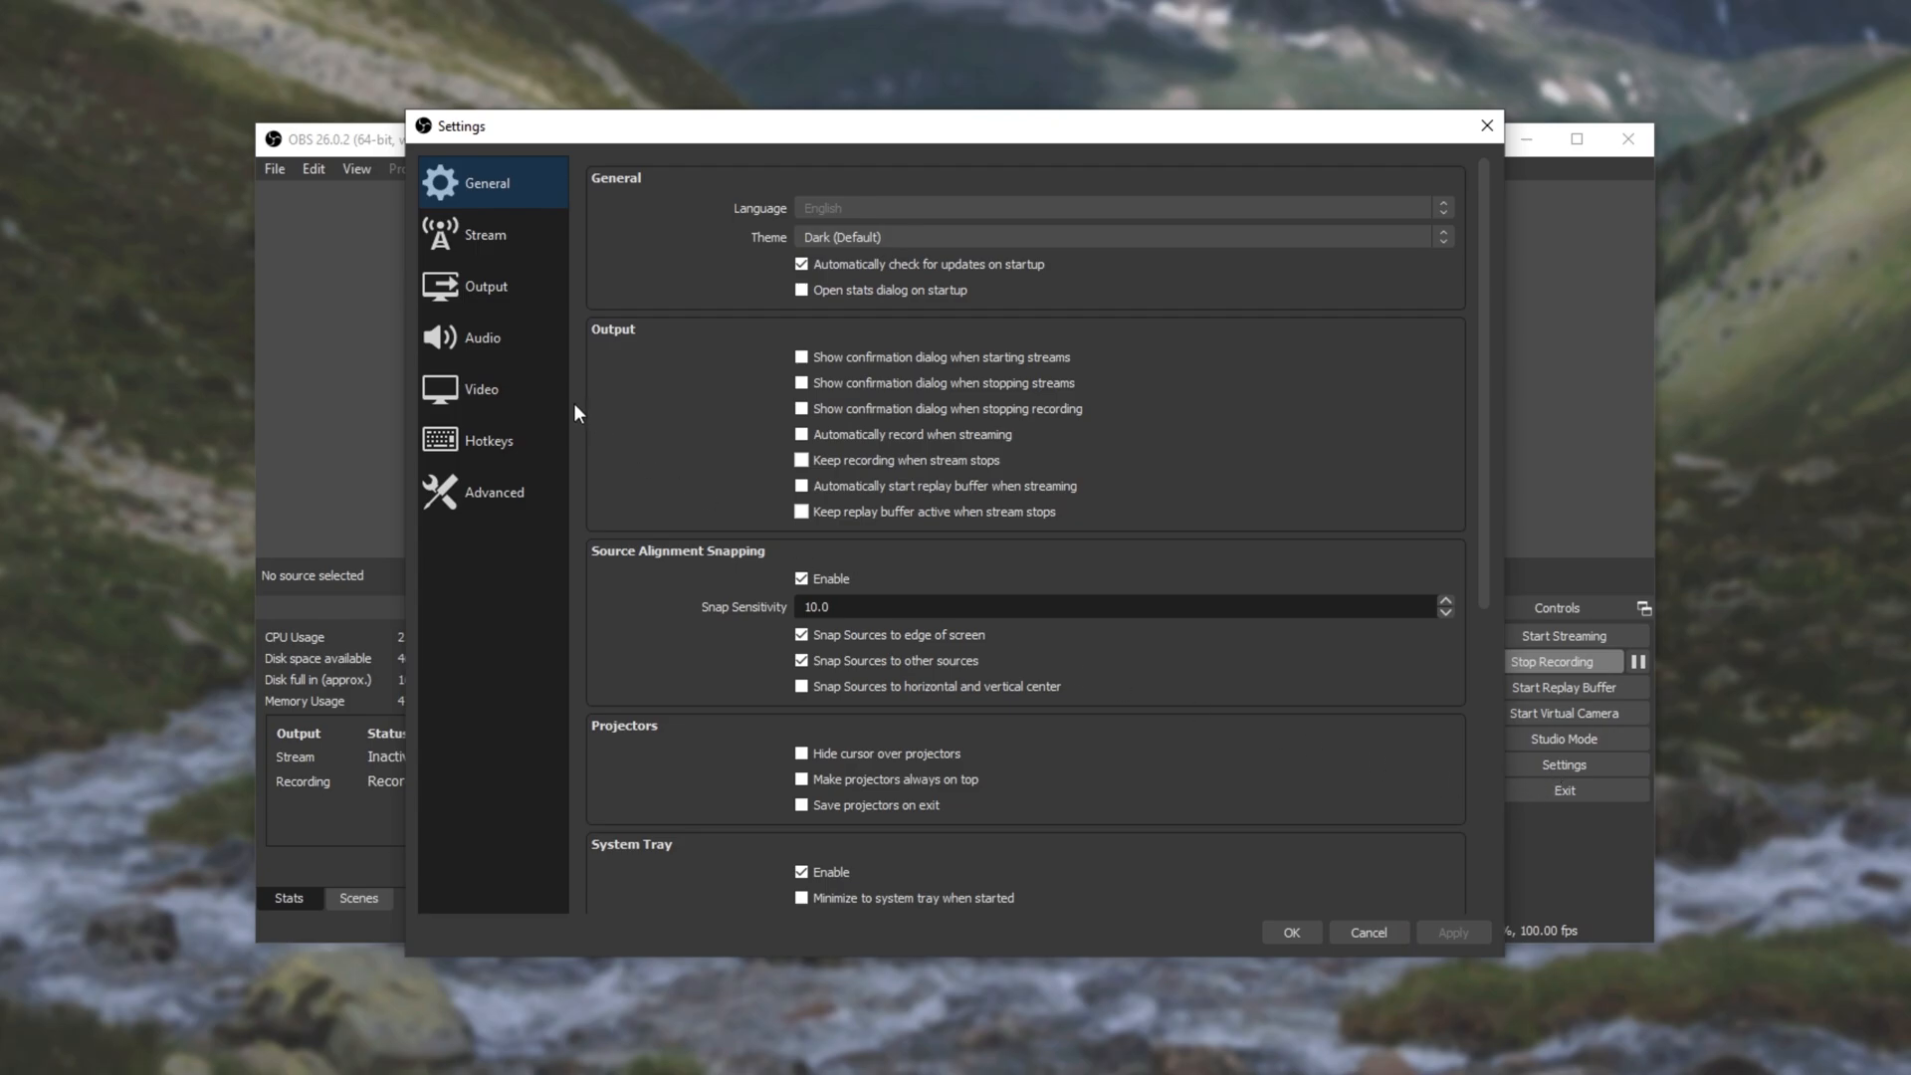
pyautogui.click(489, 440)
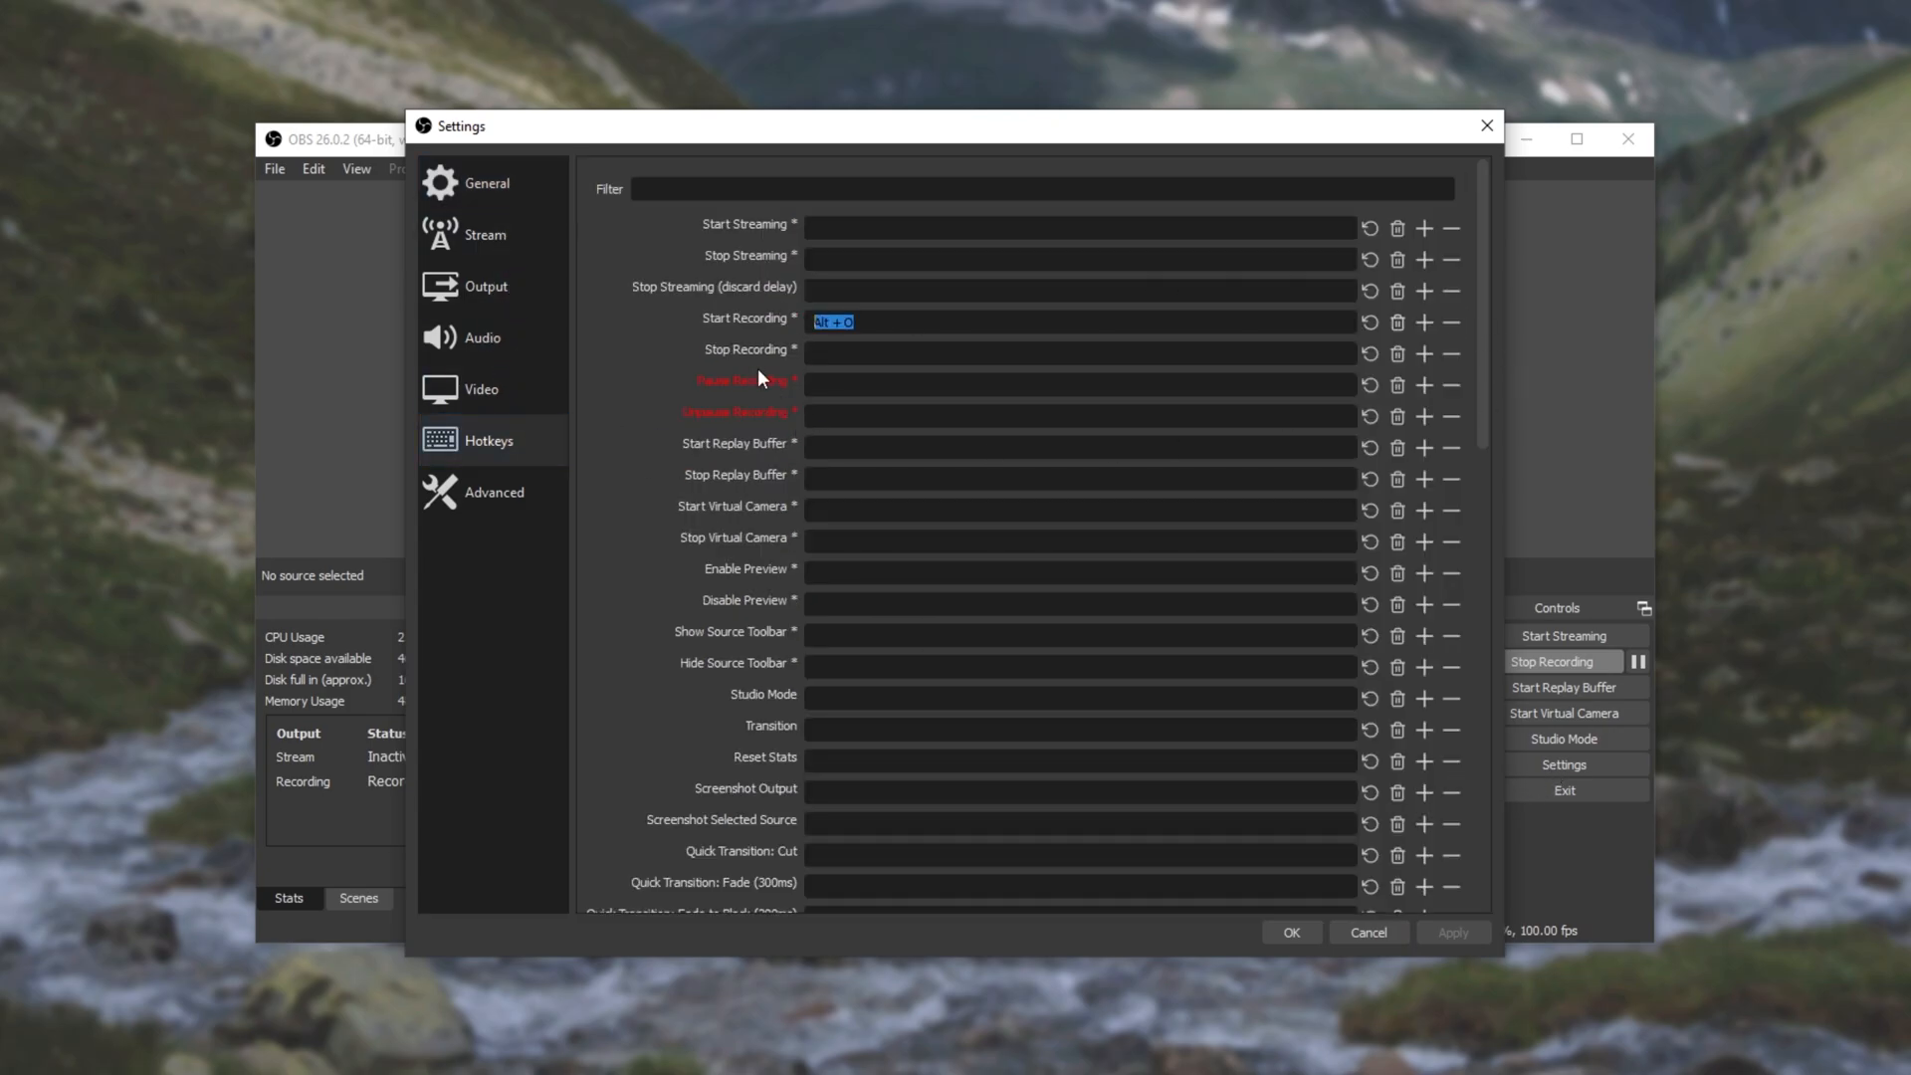
pyautogui.moveTo(753, 328)
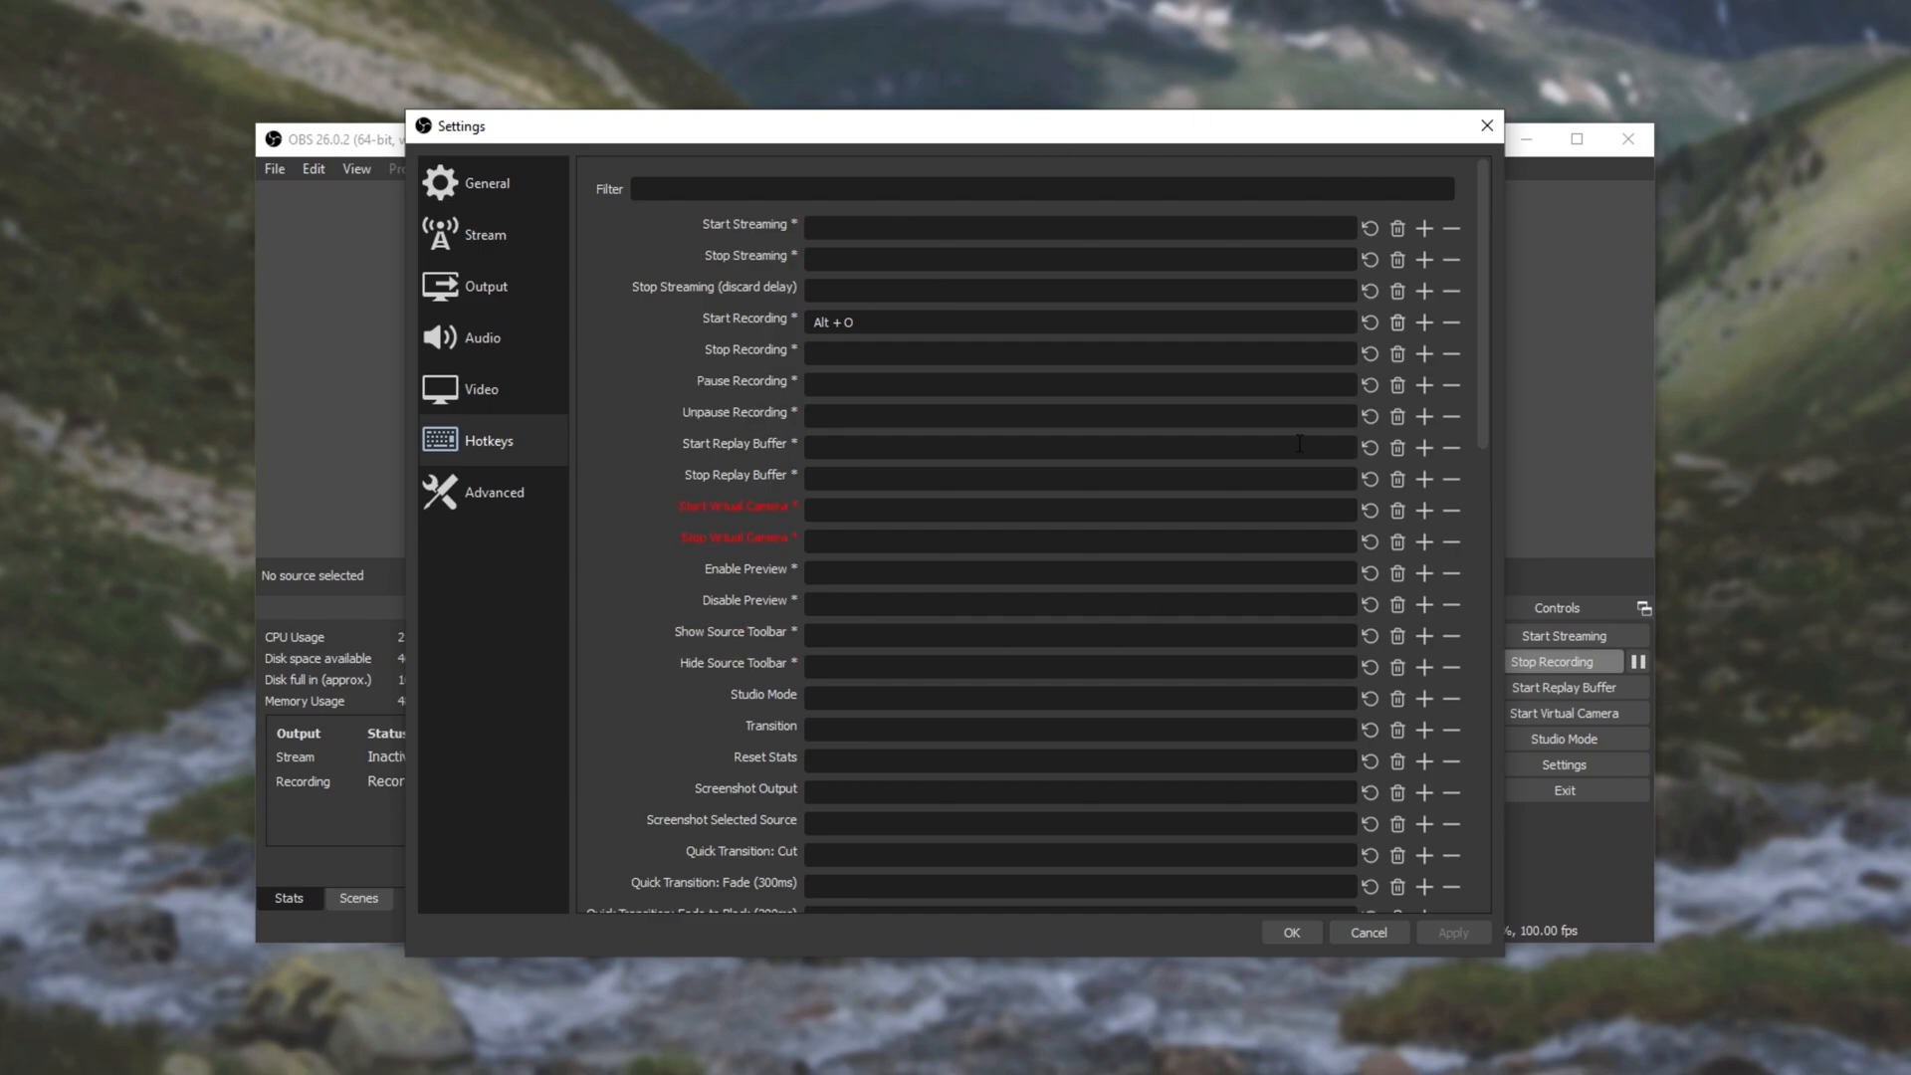
pyautogui.moveTo(862, 478)
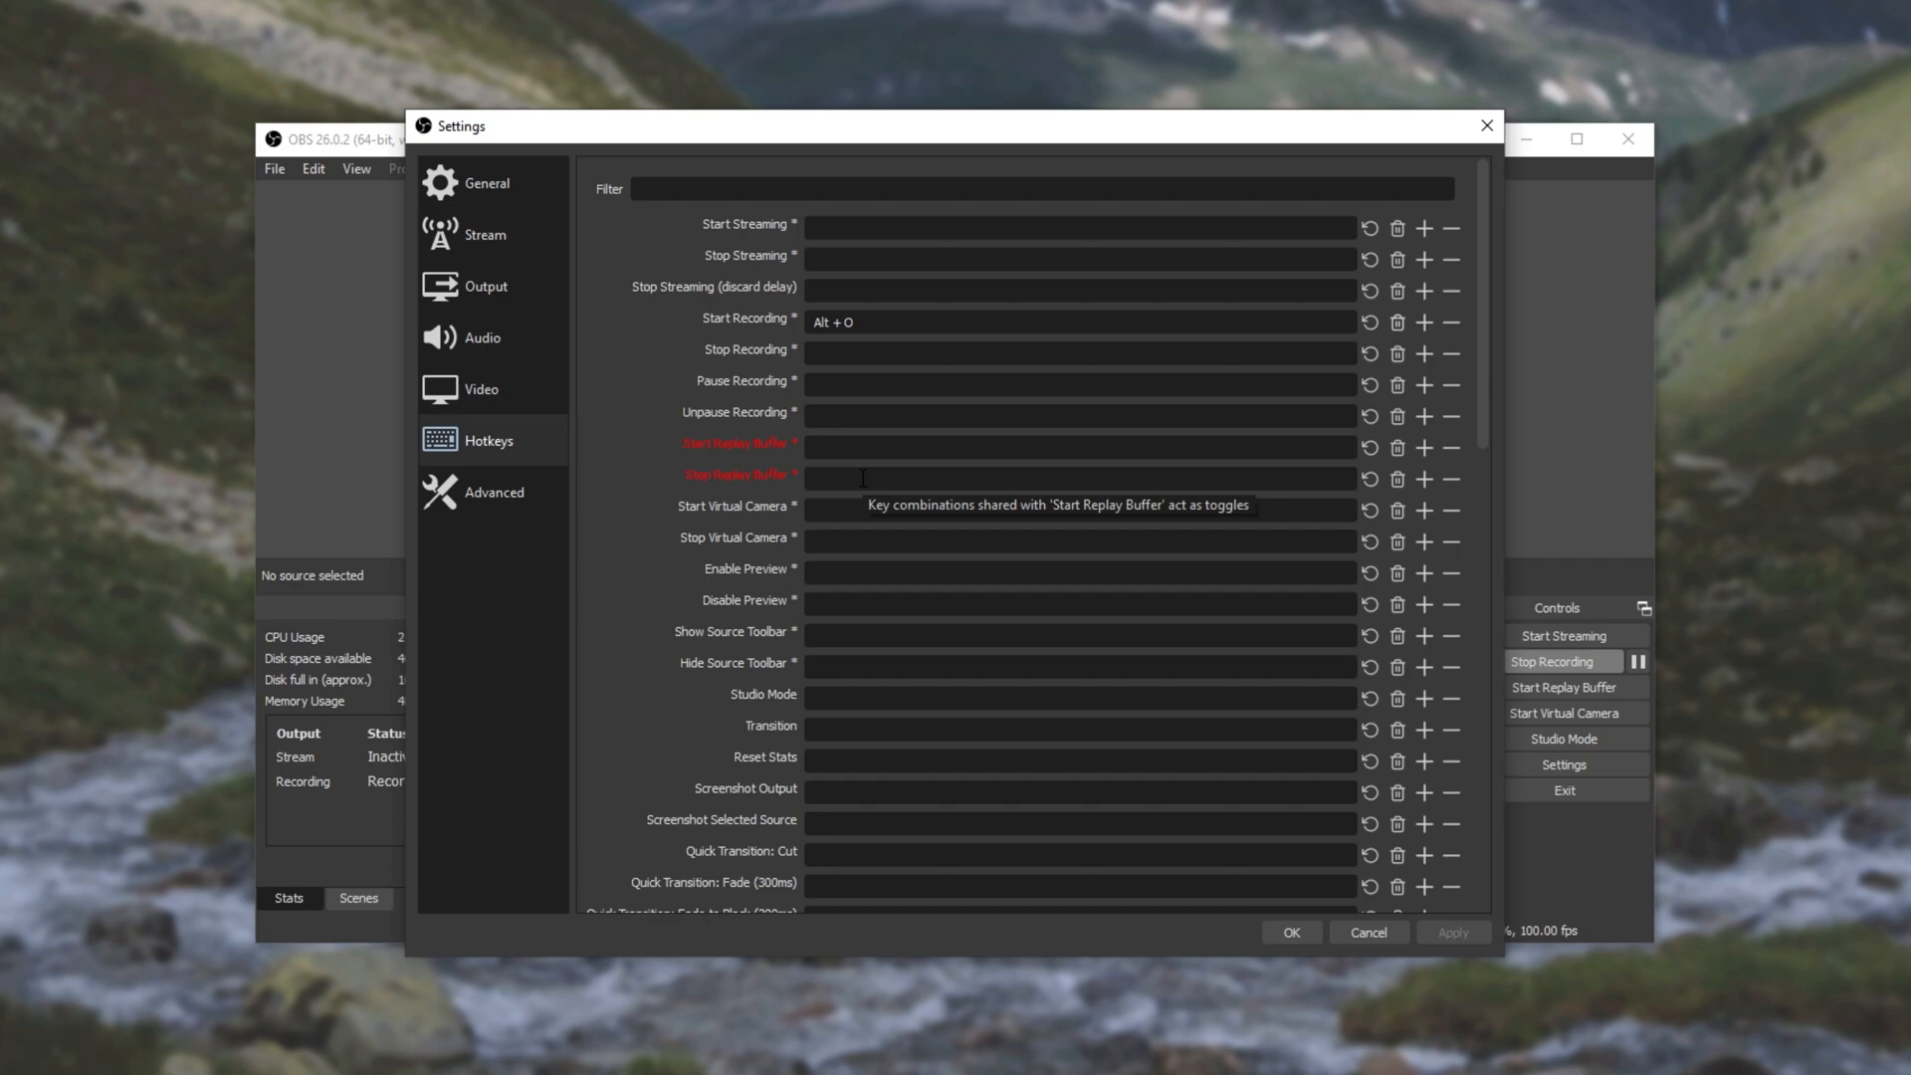
# Launch Streamlabs OBS from the Start menu search.
pyautogui.click(16, 1057)
pyautogui.write('Streamlabs OBS')
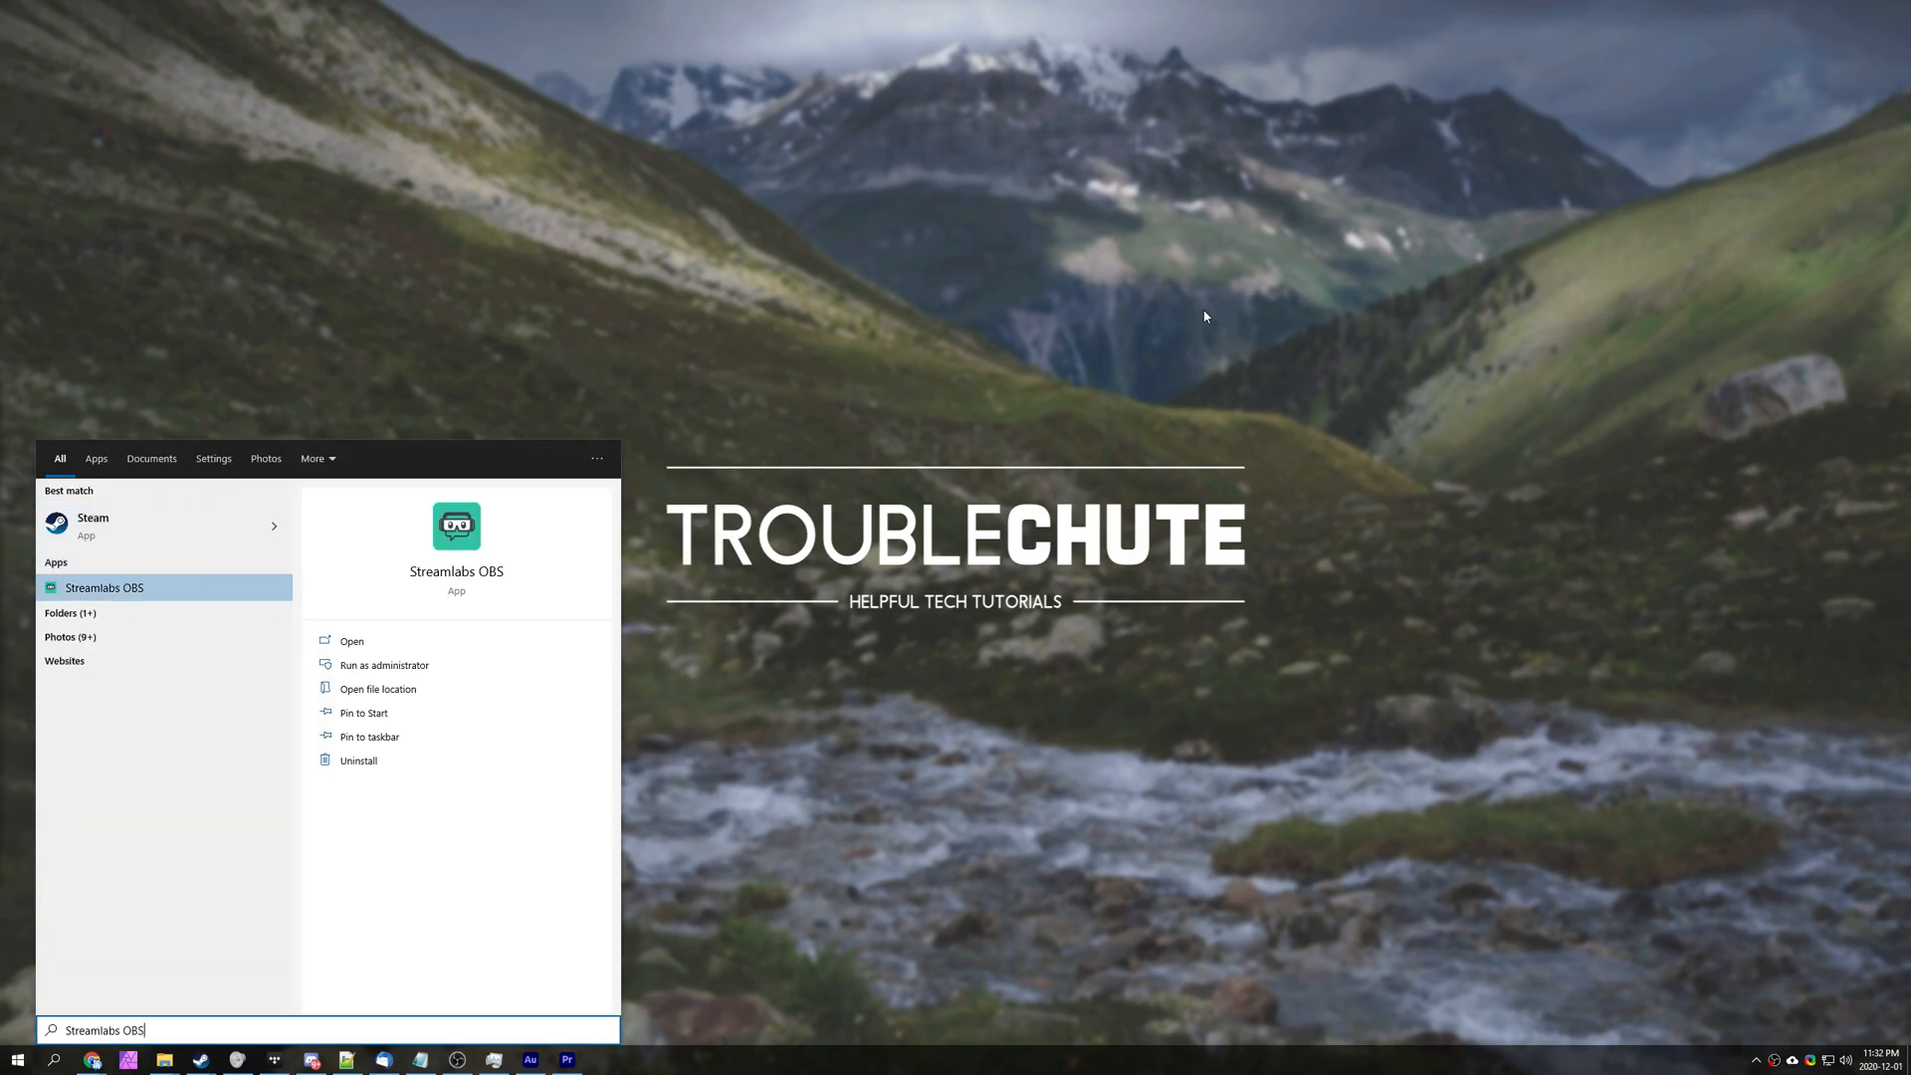
pyautogui.click(350, 641)
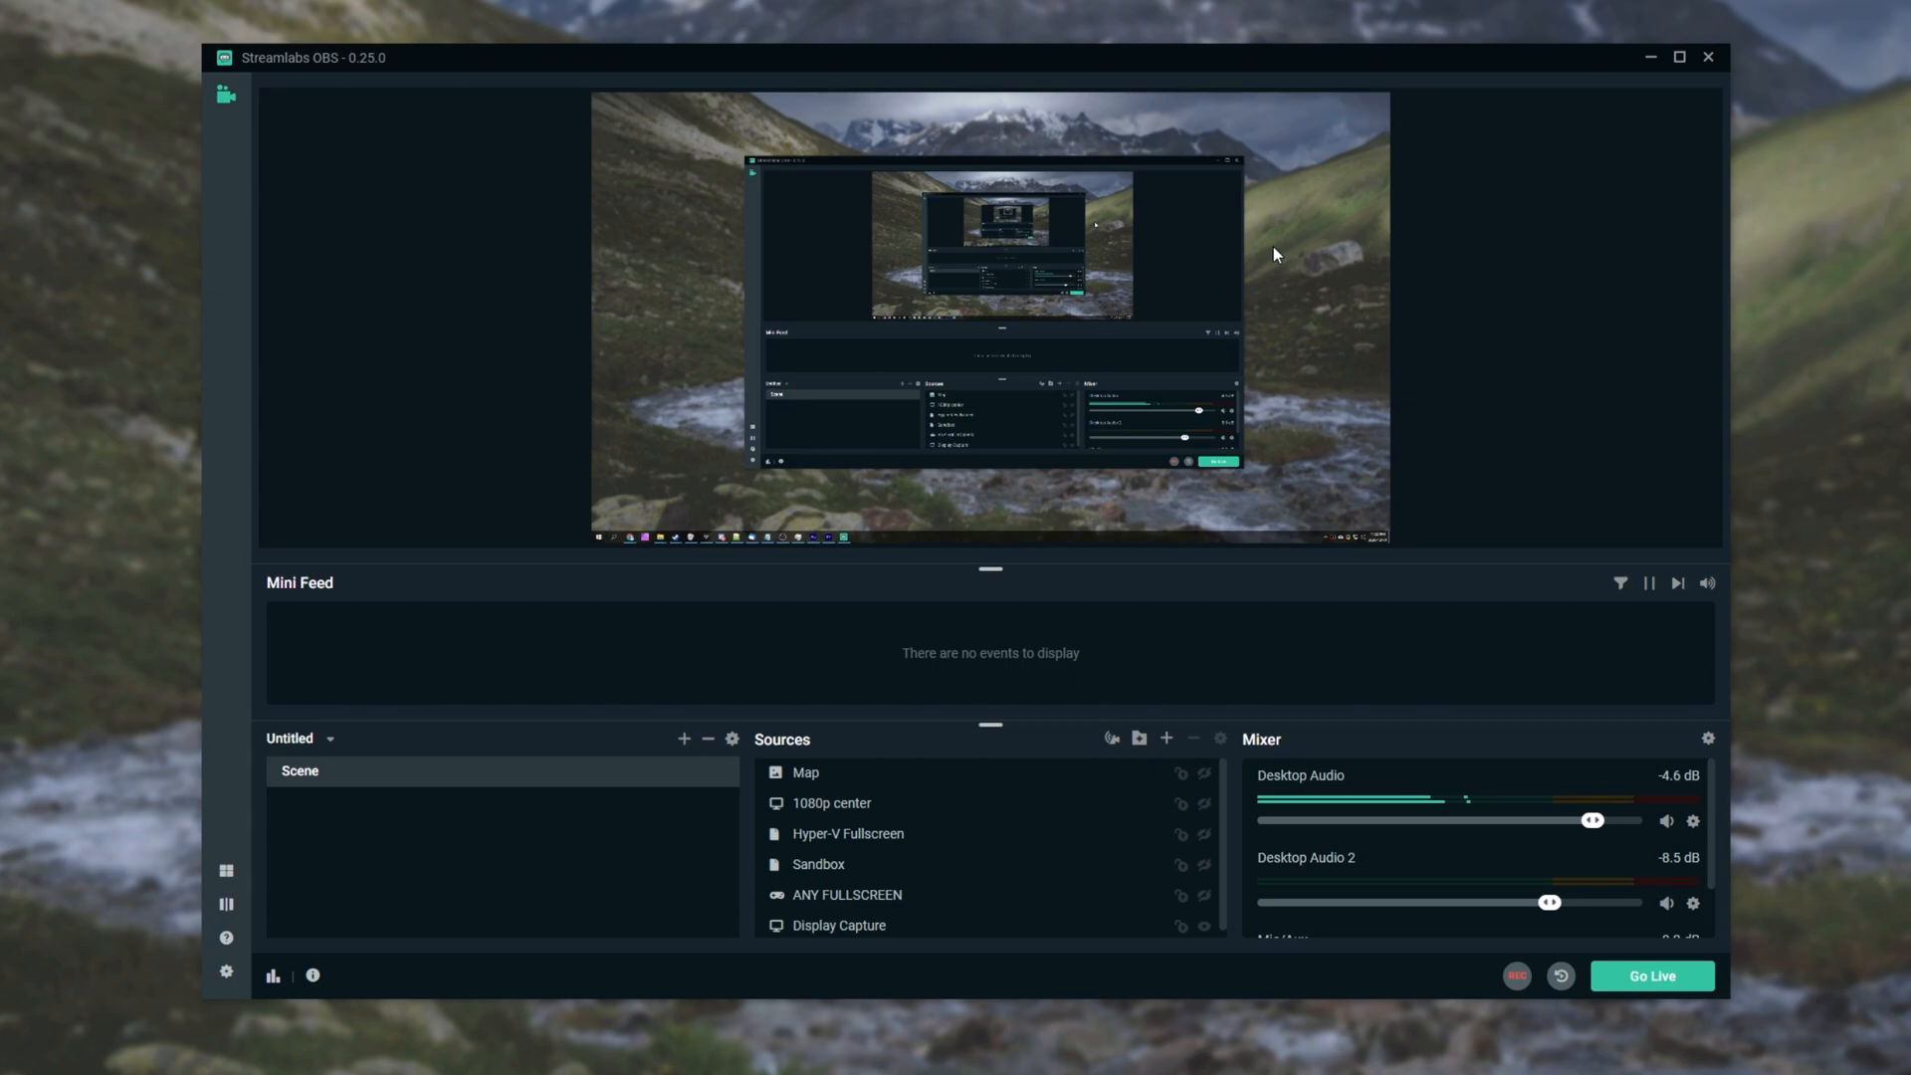
pyautogui.moveTo(924, 458)
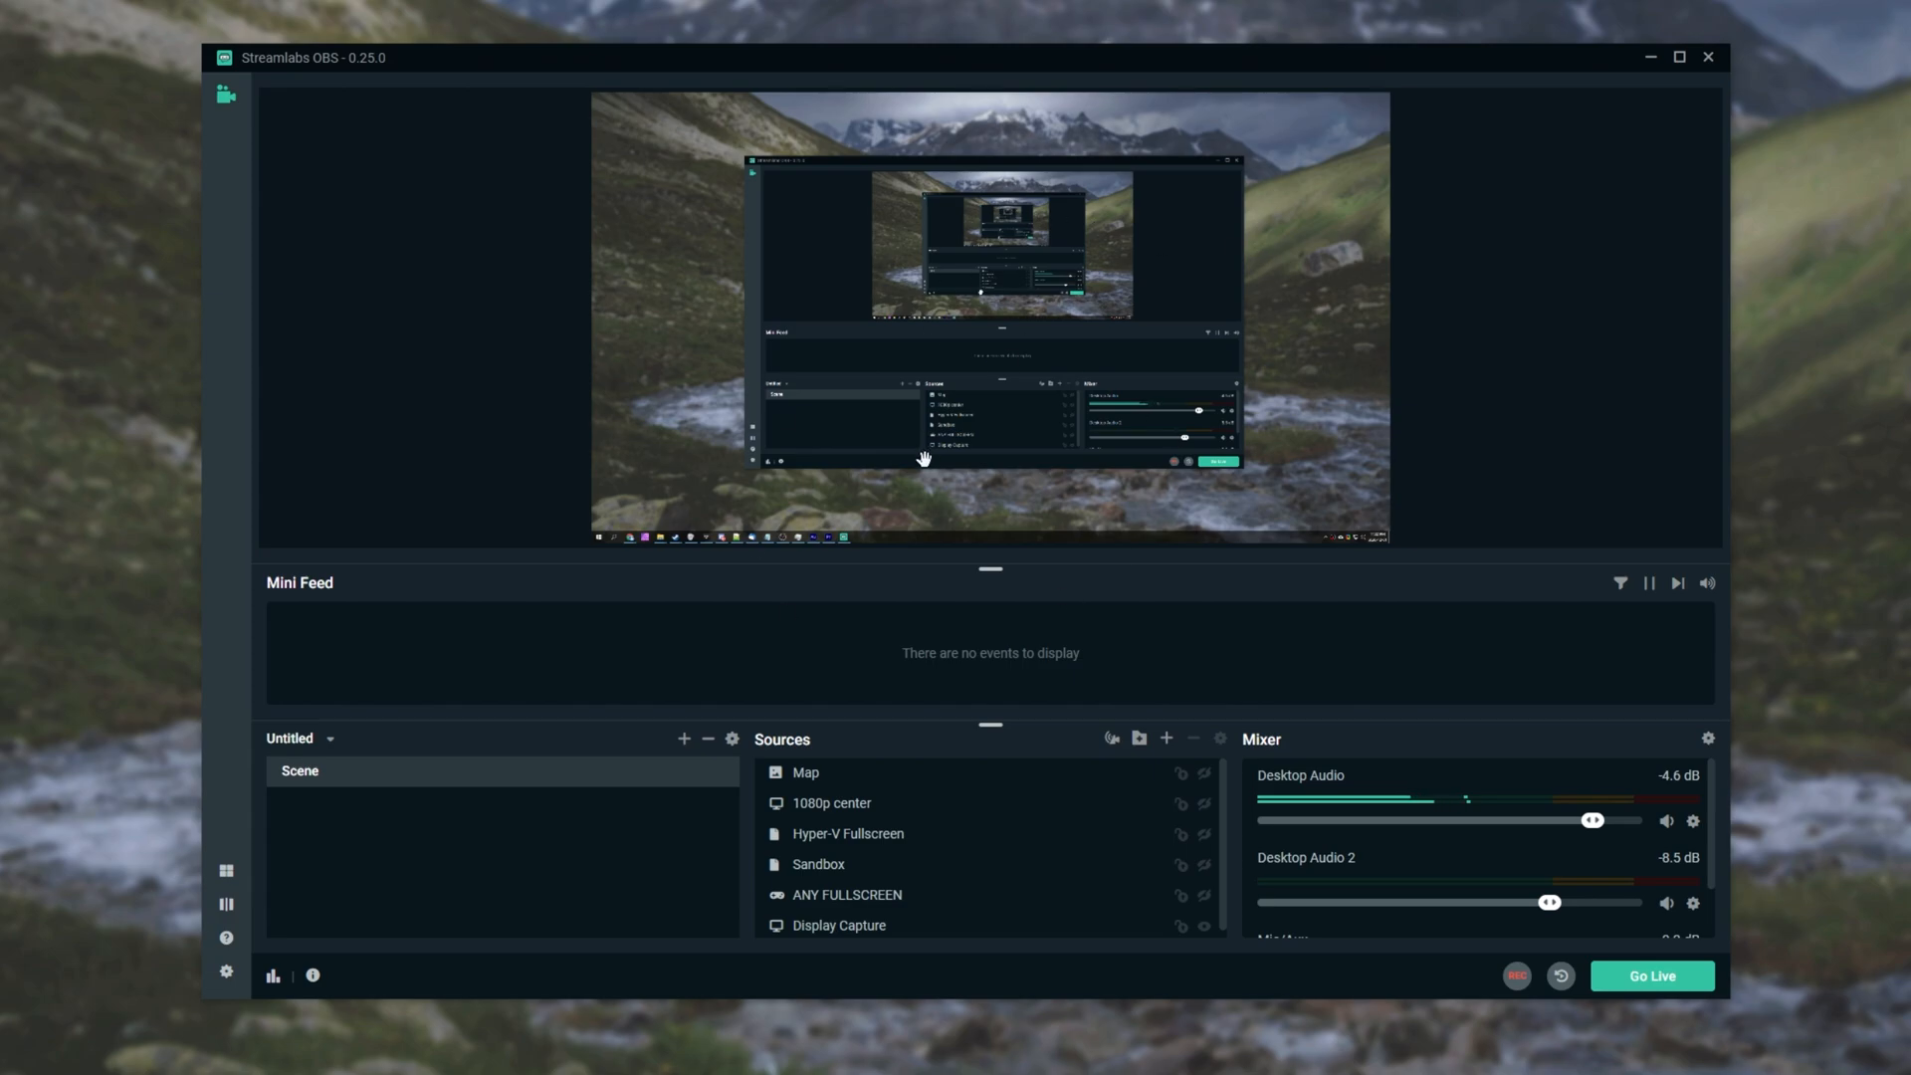
# Show the Start Recording and Stop Recording entries in Streamlabs OBS's Hotkeys settings.
pyautogui.click(225, 971)
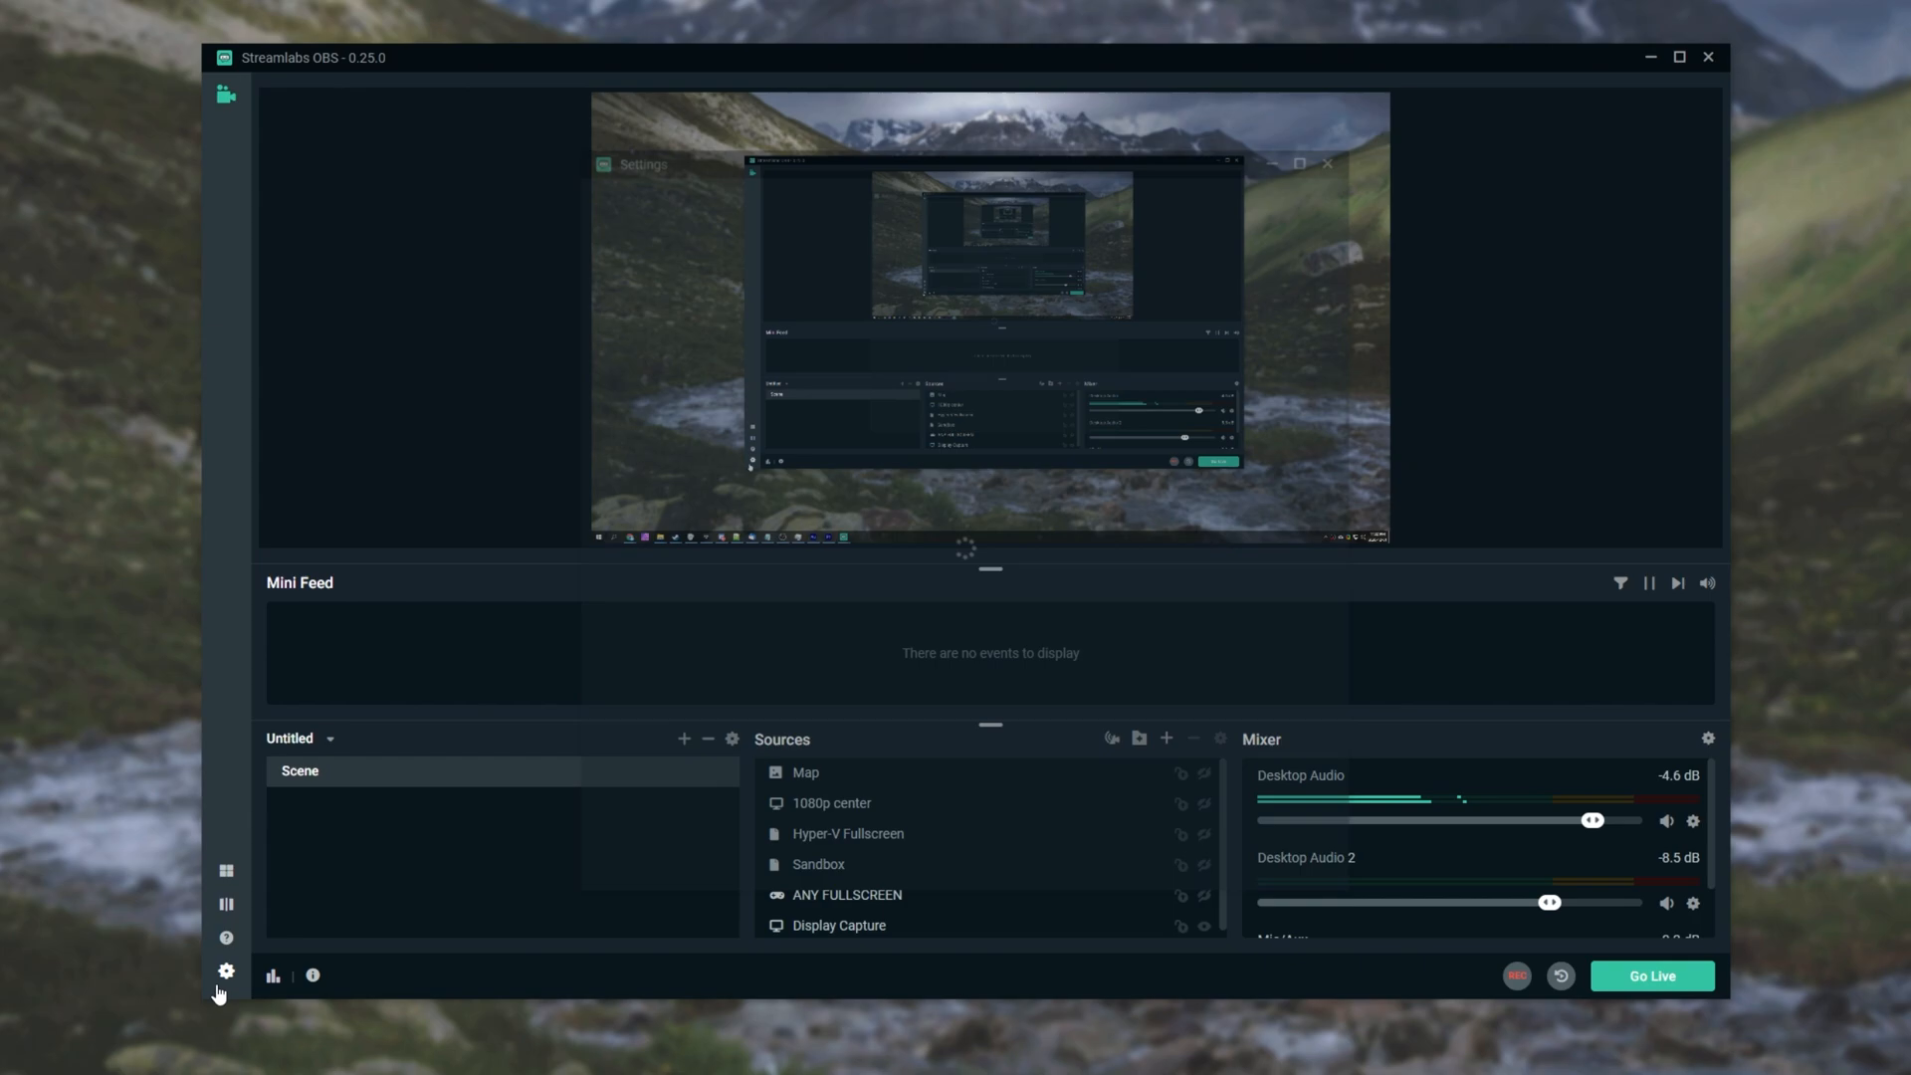
pyautogui.click(225, 971)
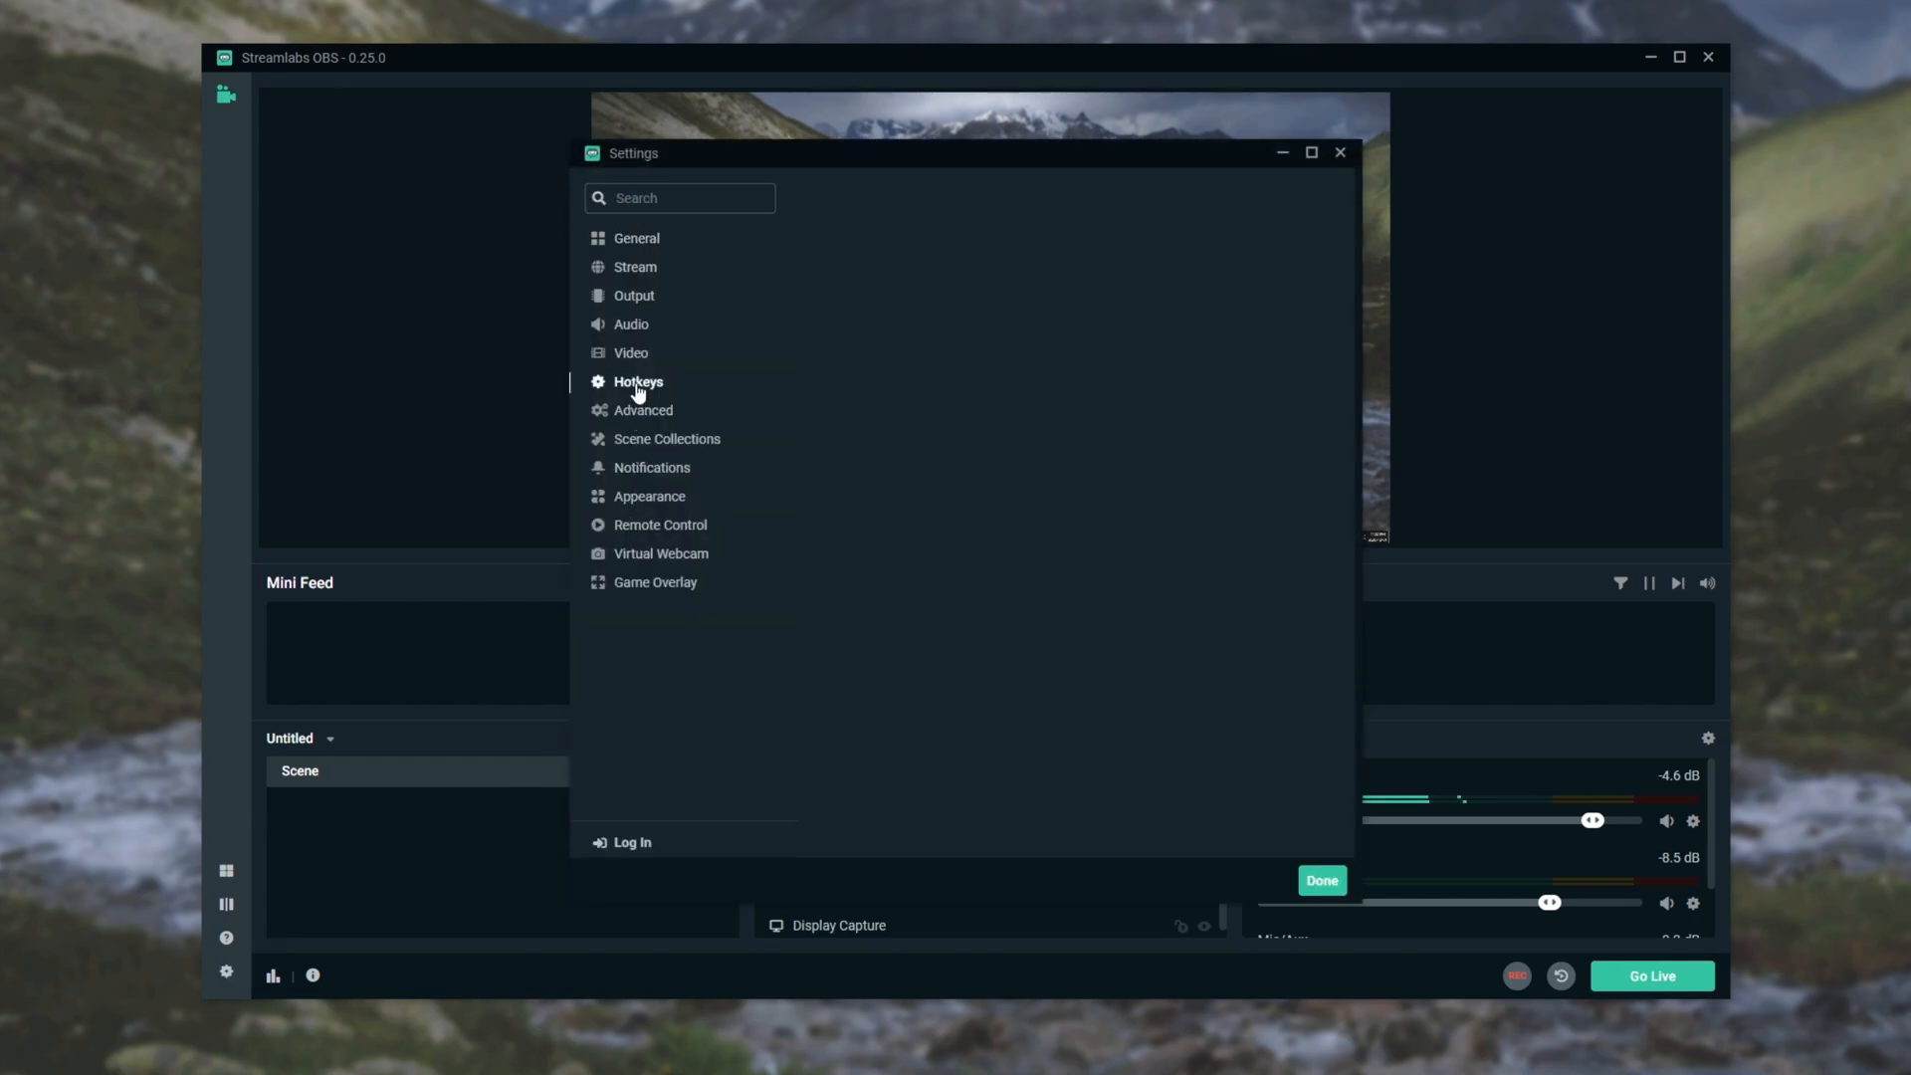
pyautogui.click(637, 382)
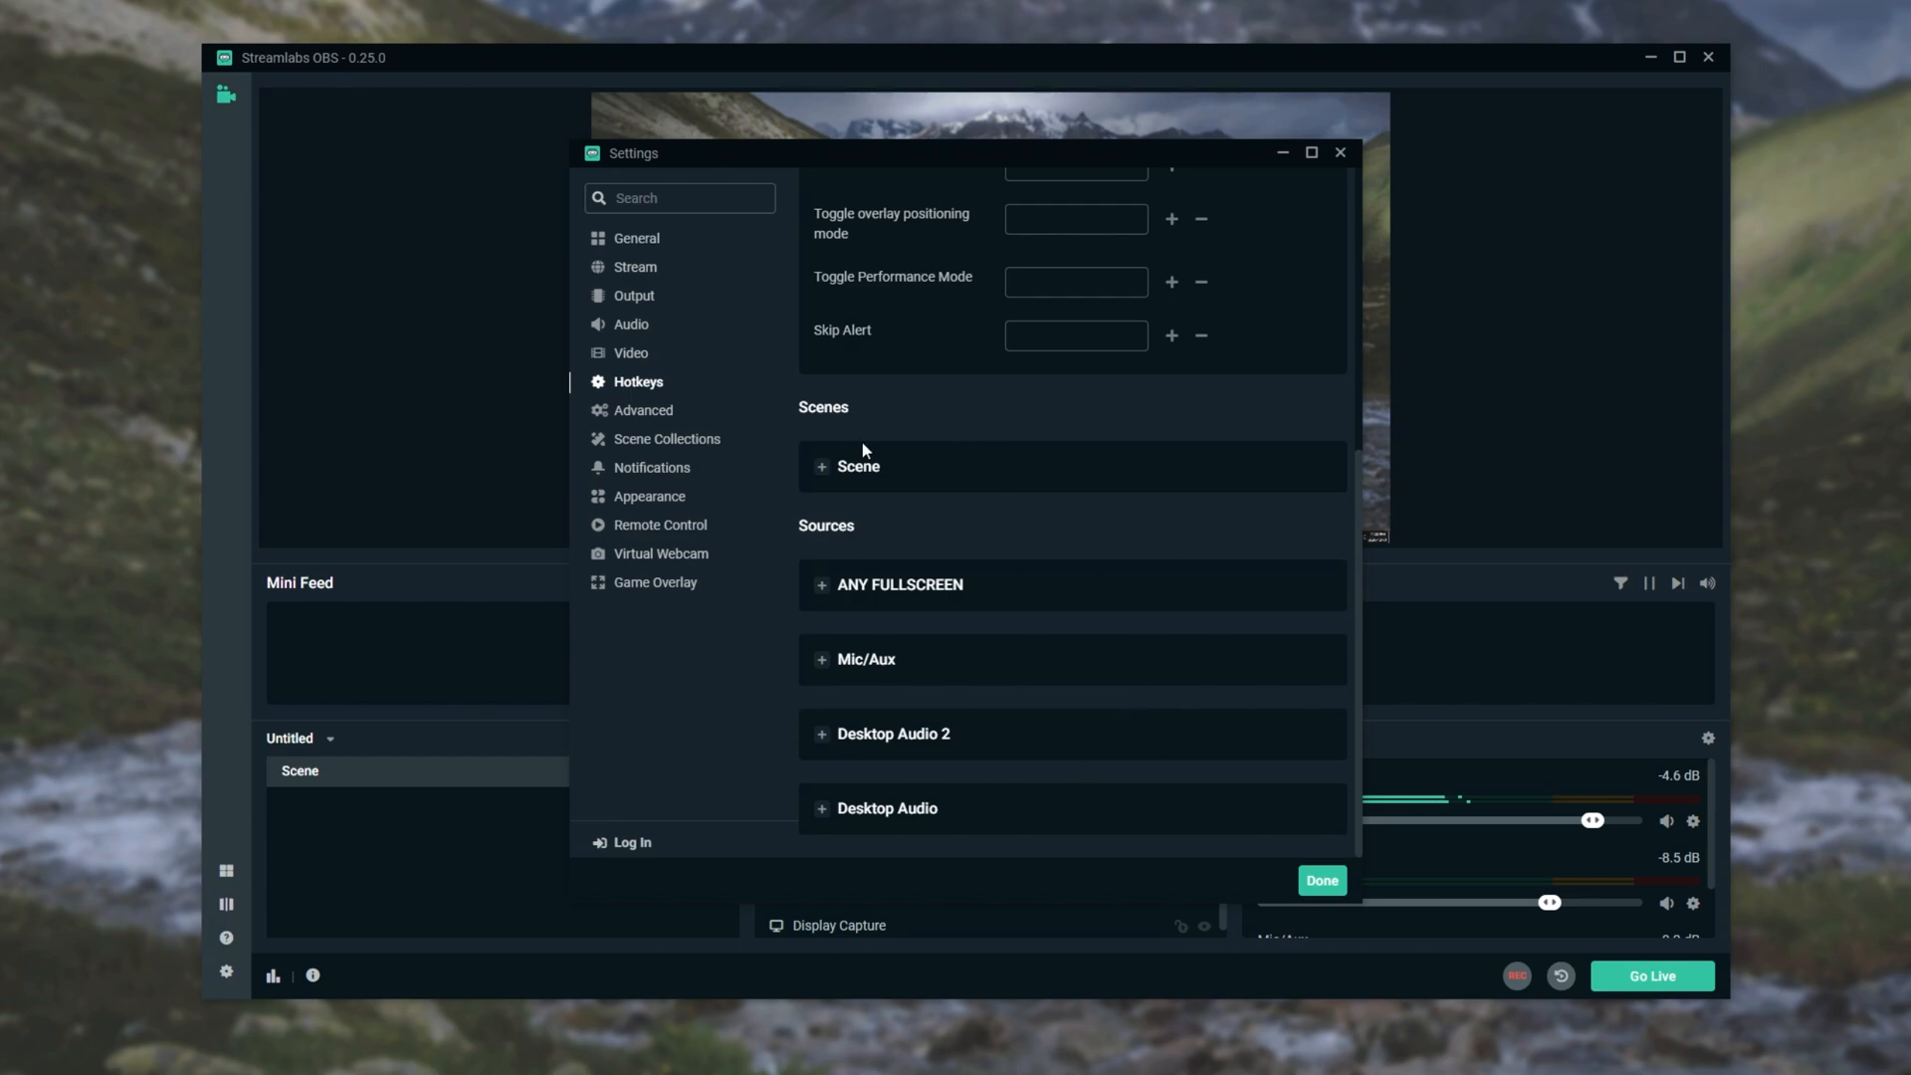
pyautogui.moveTo(923, 585)
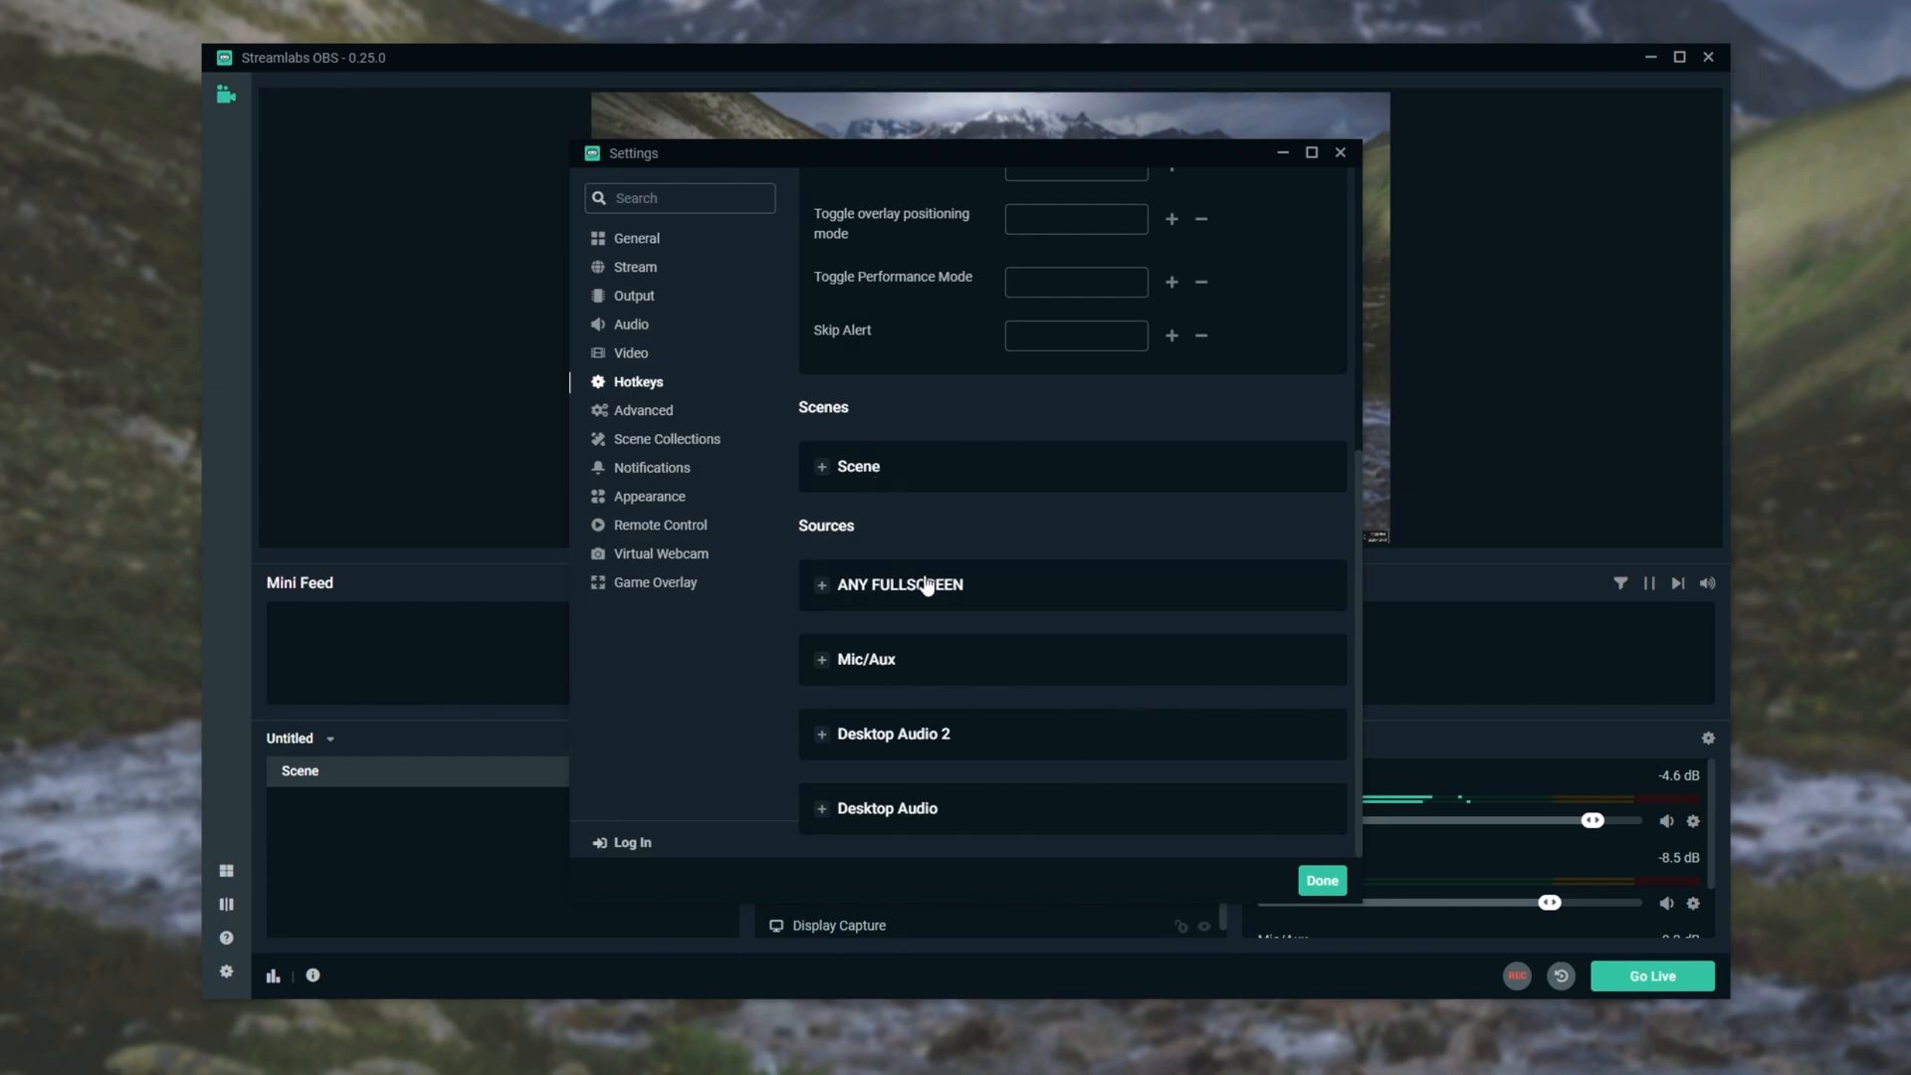
pyautogui.scroll(3)
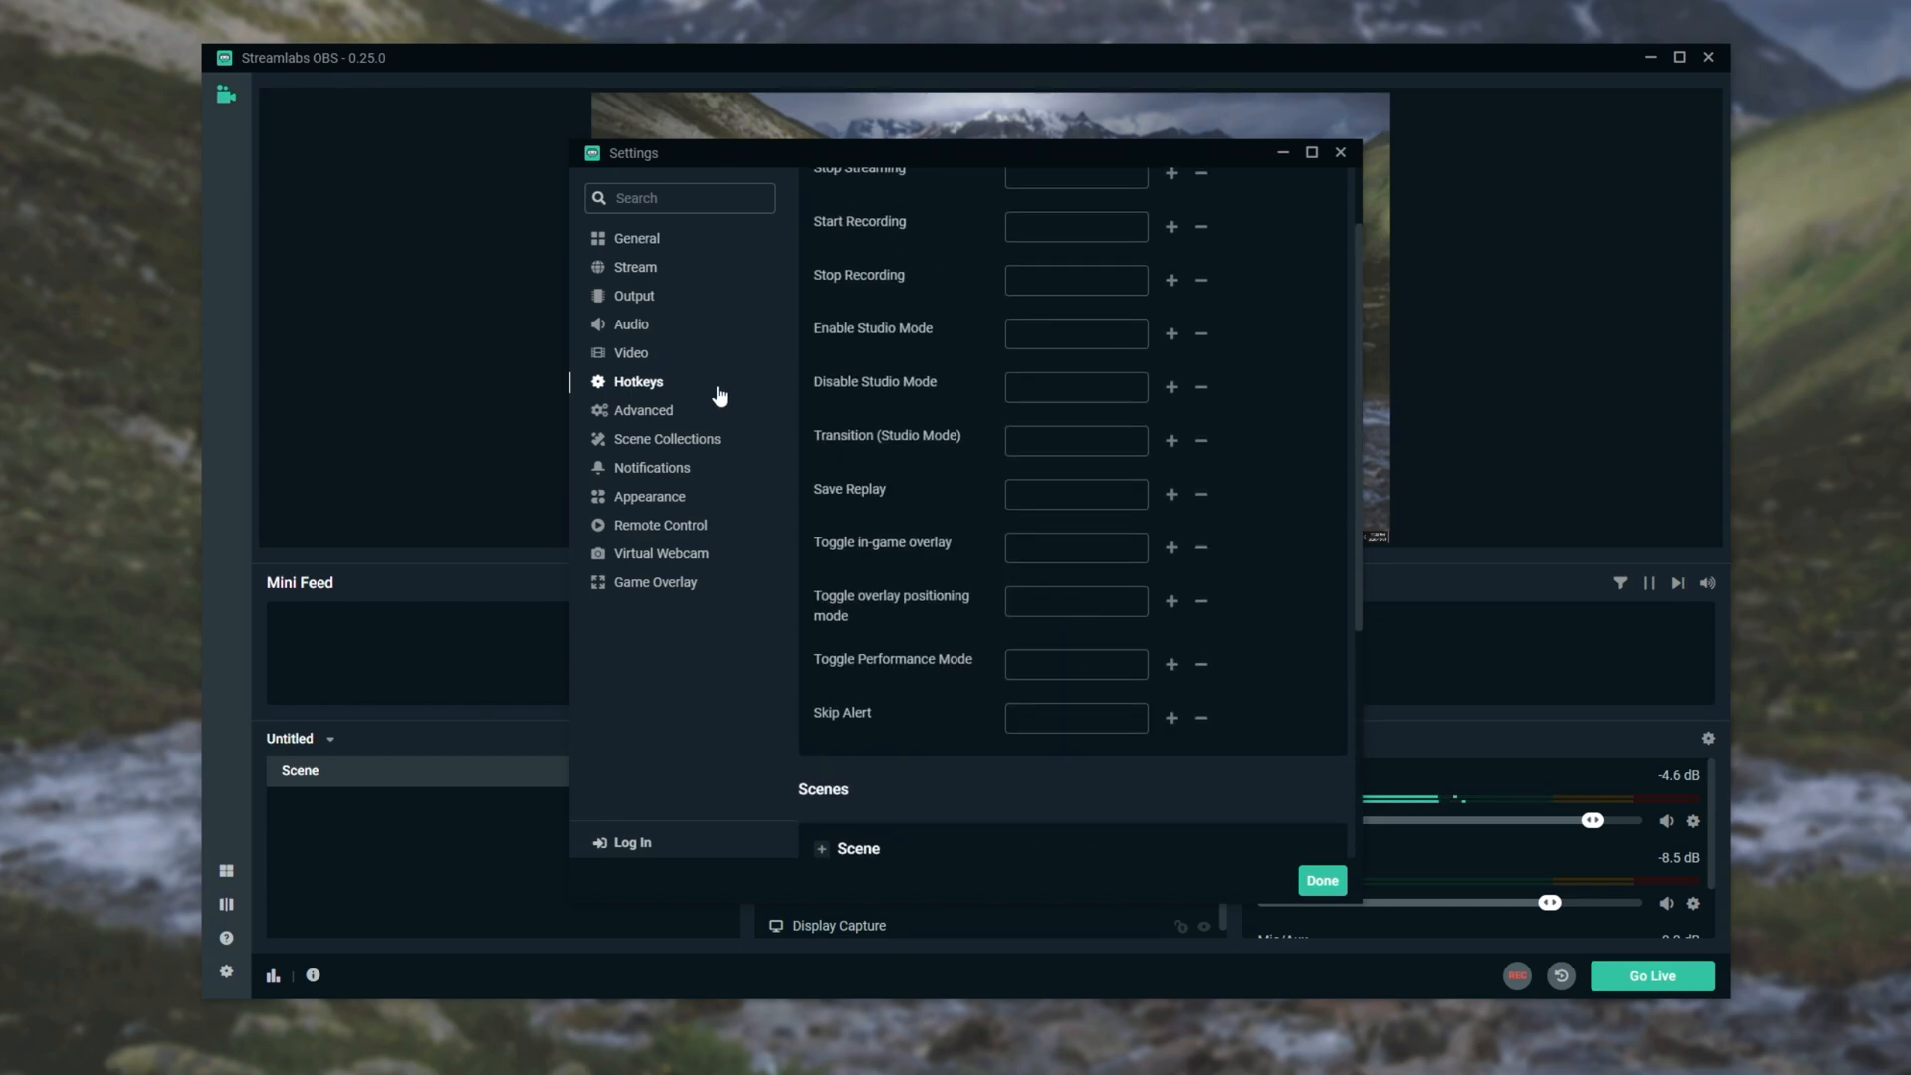